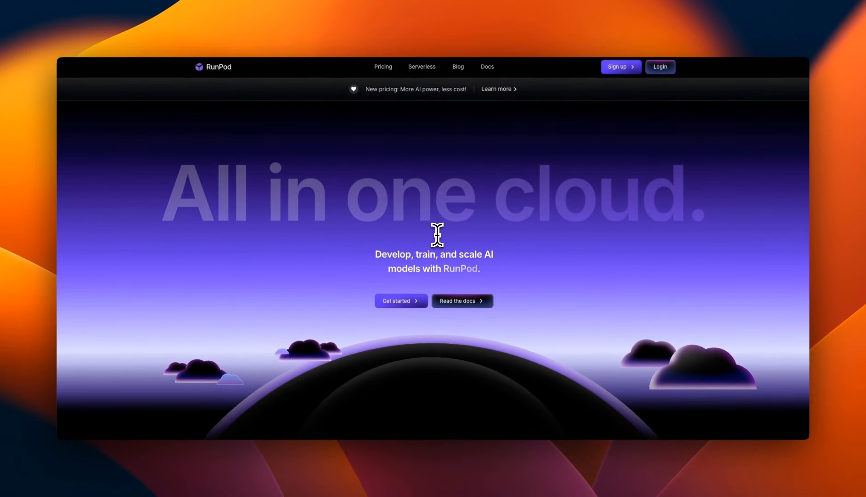
Scroll through the RunPod homepage and the Dolphin model page on the way to Explore.
scroll(down, 3)
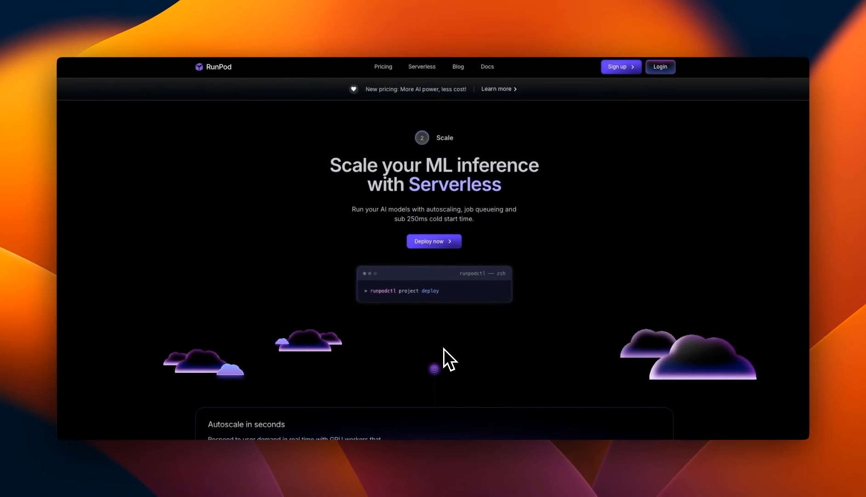
scroll(down, 3)
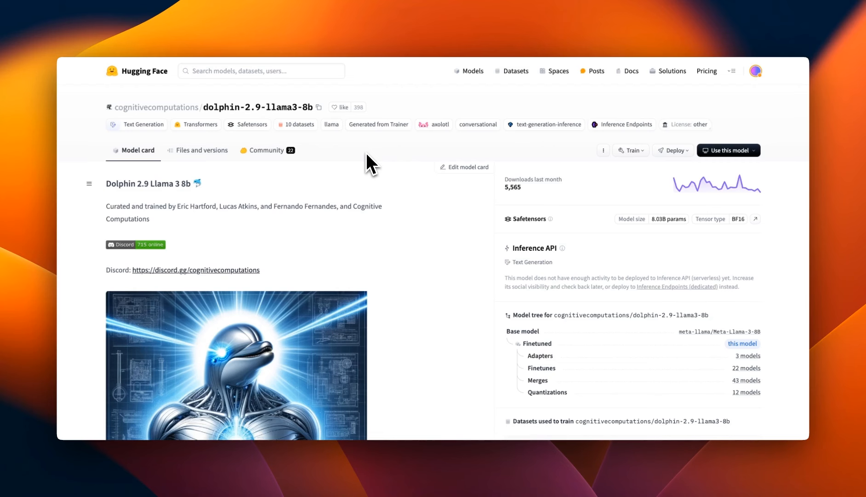
mouse_move(220, 121)
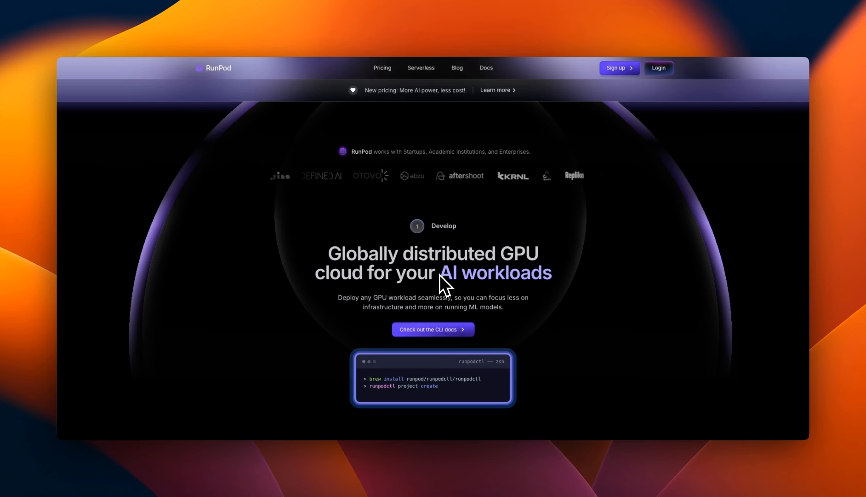
scroll(down, 3)
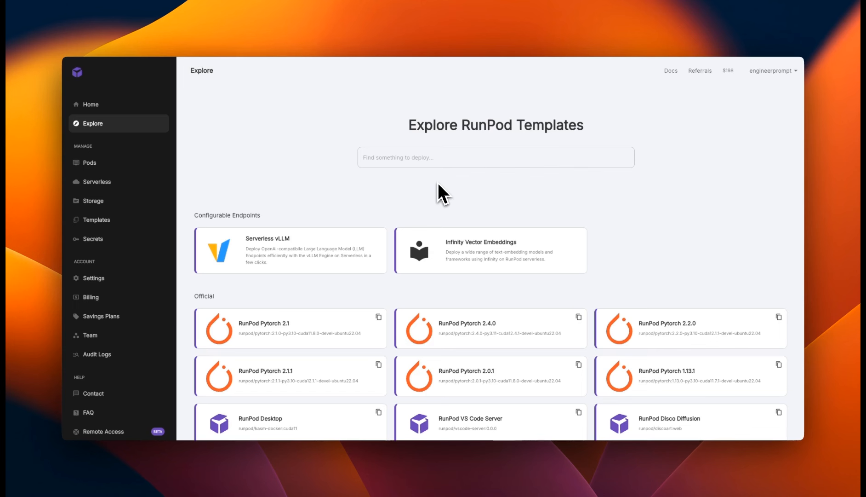
From Pods, start a new pod deployment and select the RTX 3090 GPU.
click(86, 162)
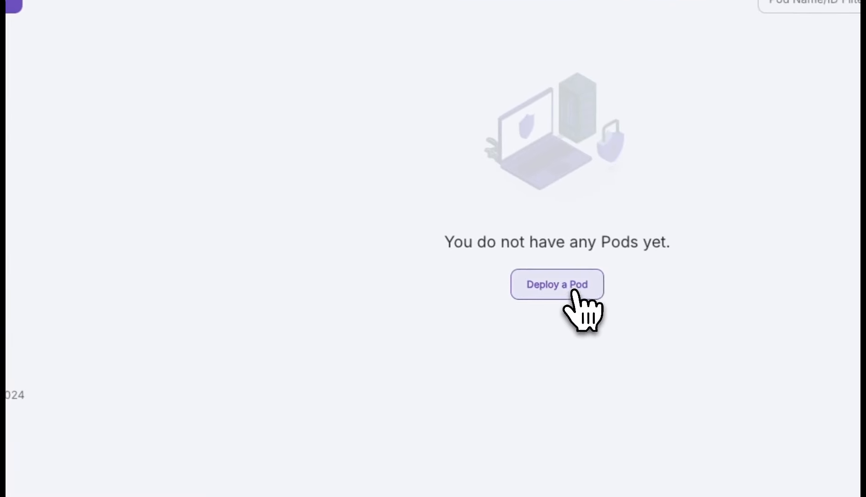
click(557, 283)
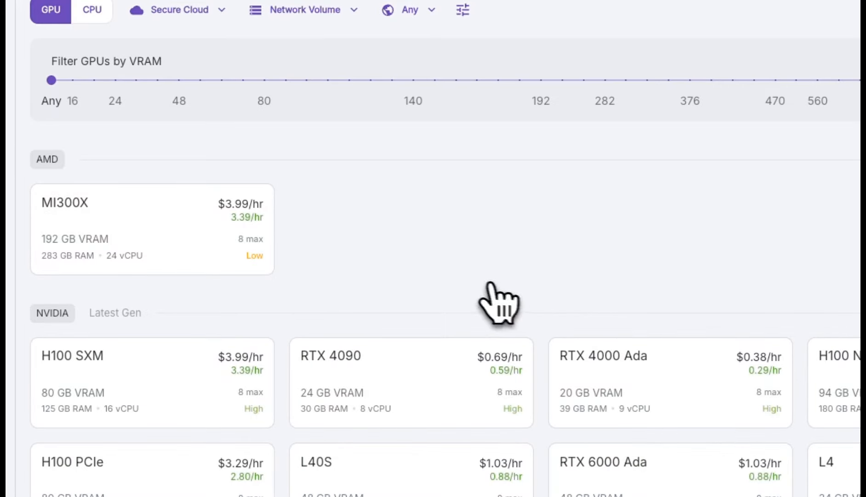
scroll(down, 3)
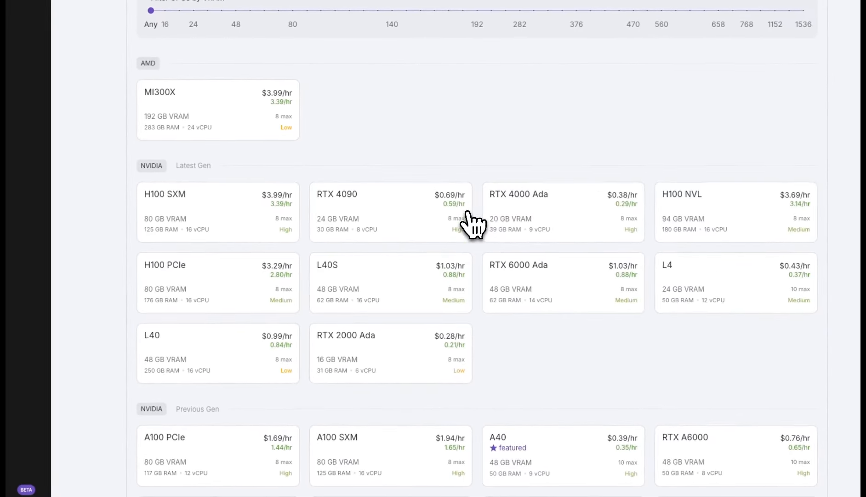
scroll(down, 3)
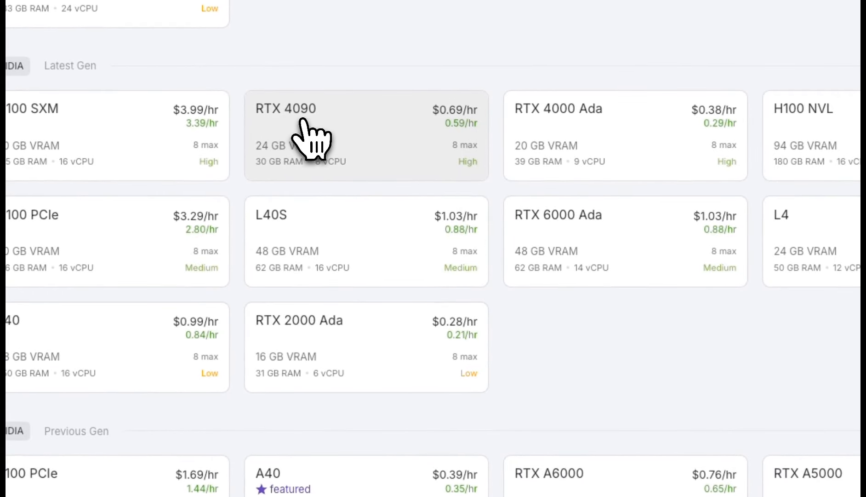
scroll(down, 3)
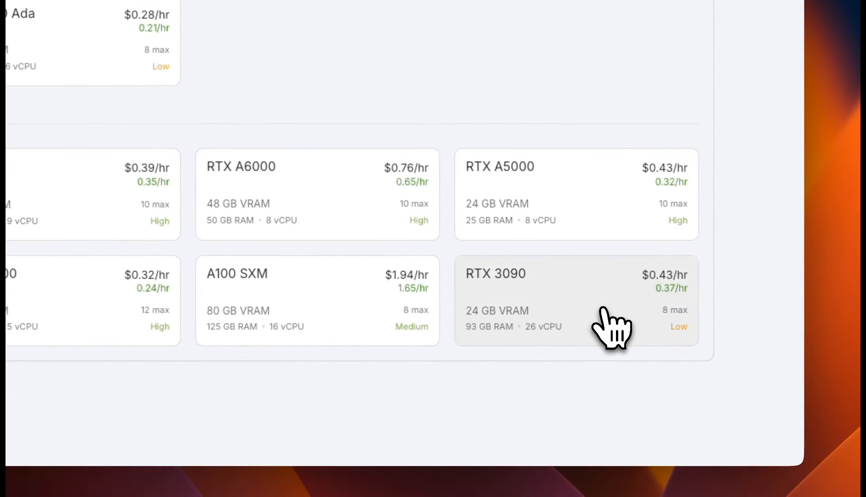
mouse_move(614, 329)
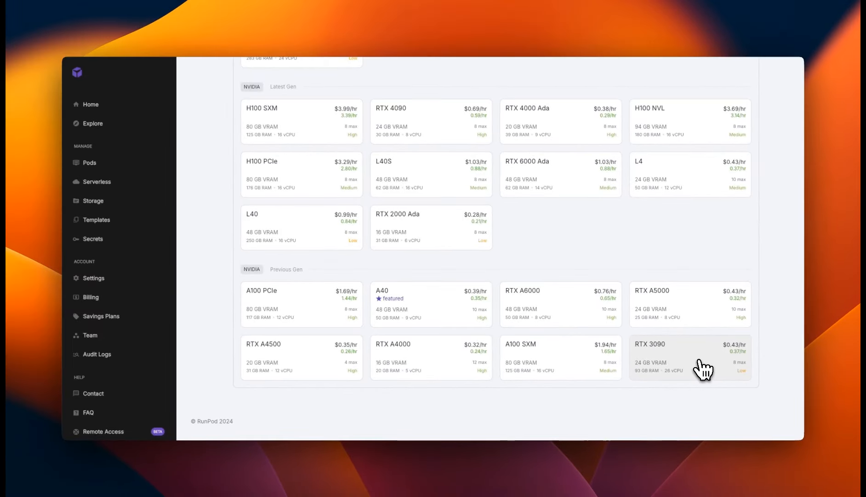
click(690, 357)
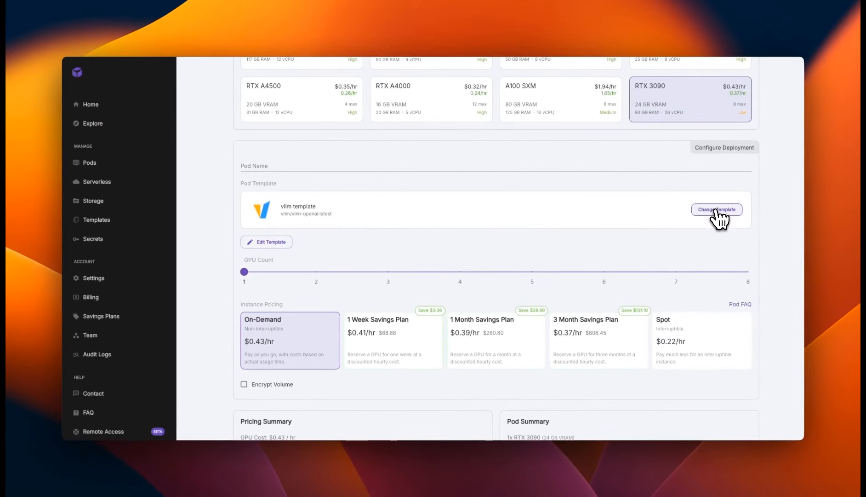
Switch the pod's template to vLLM Llama 3 Instruct-Tutorial.
click(717, 209)
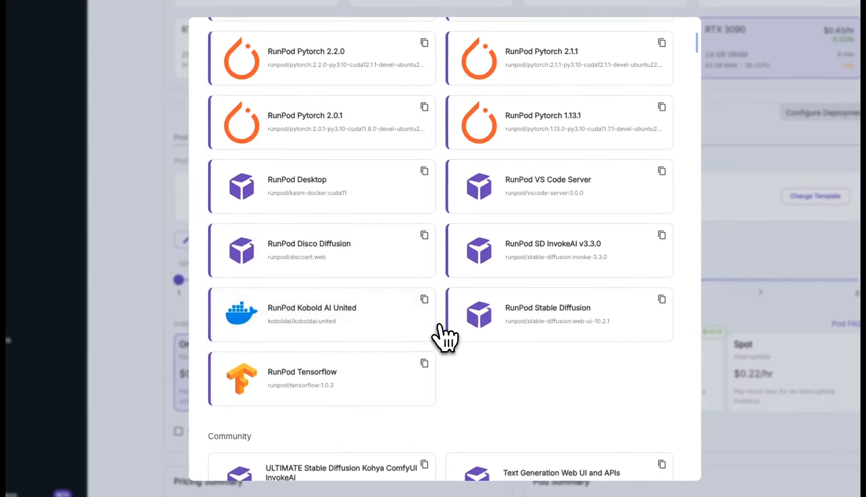
scroll(down, 3)
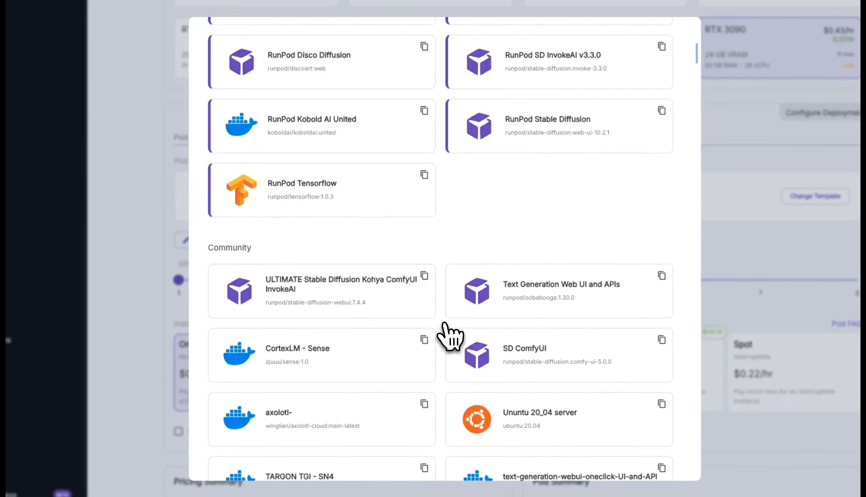
scroll(down, 3)
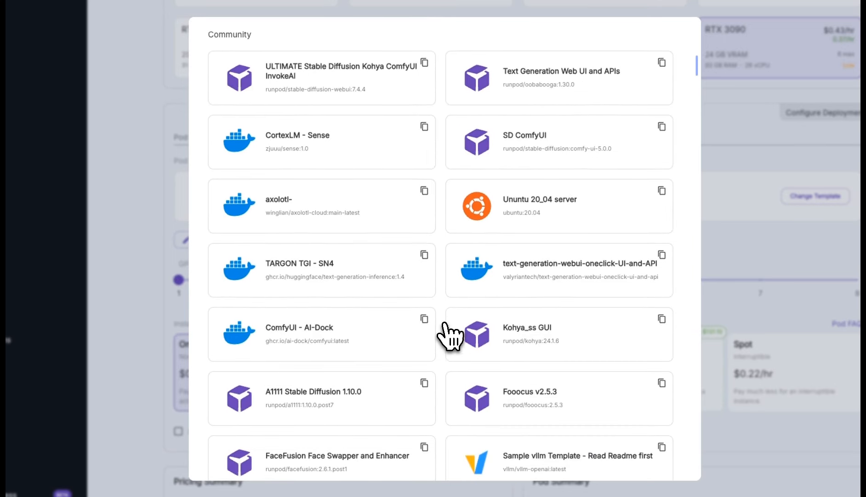
scroll(down, 3)
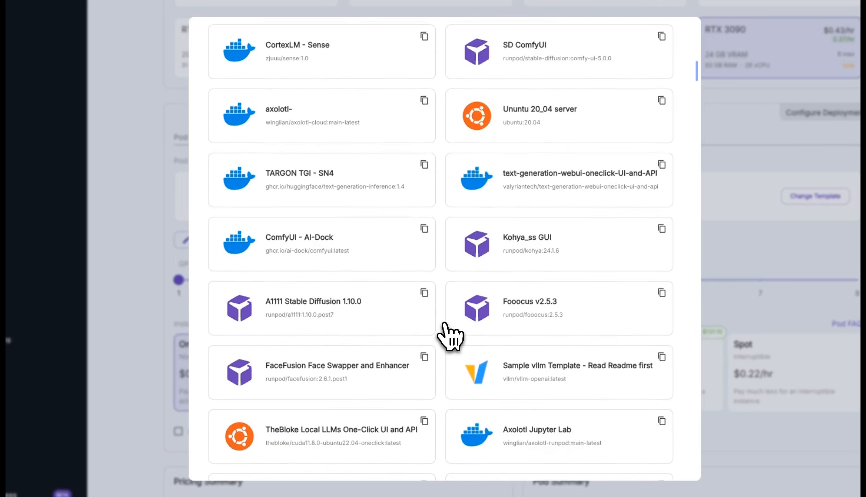
scroll(down, 3)
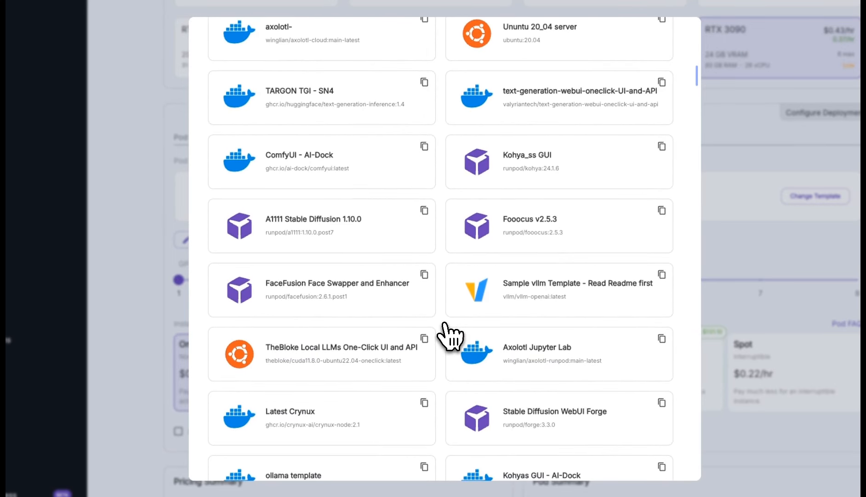
scroll(down, 3)
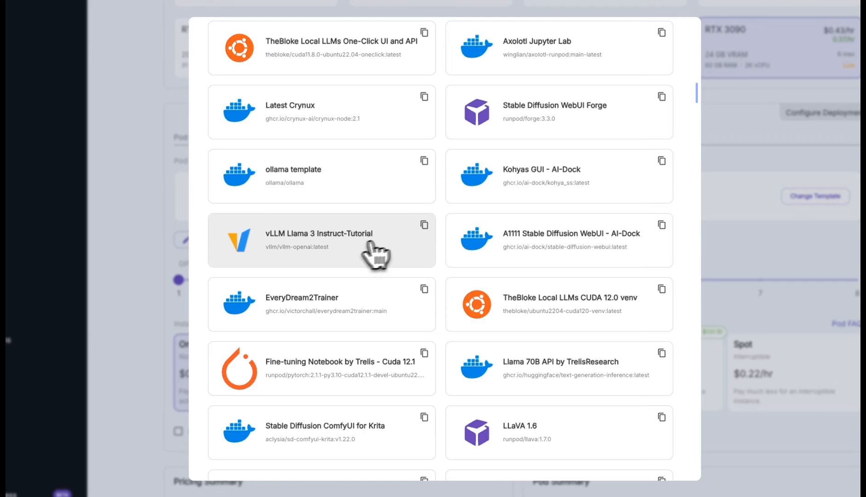
mouse_move(329, 254)
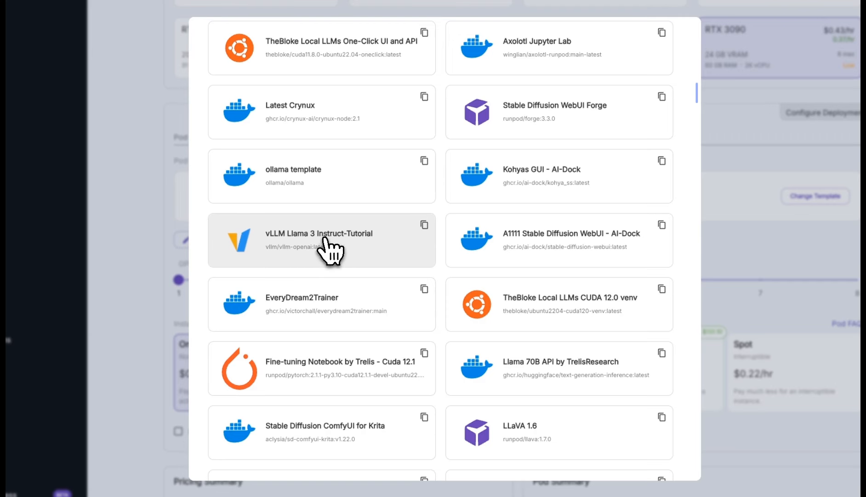
click(321, 240)
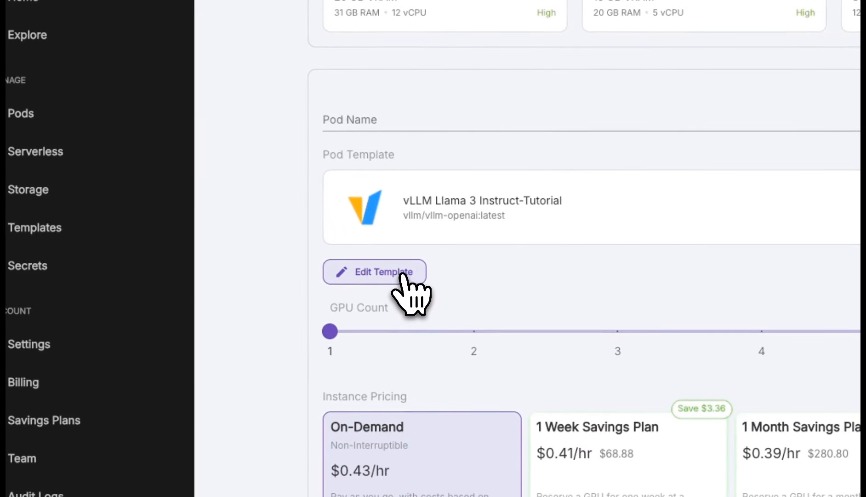
Replace the start command's Llama 3 model with cognitivecomputations/dolphin-2.9-llama3-8b.
click(375, 272)
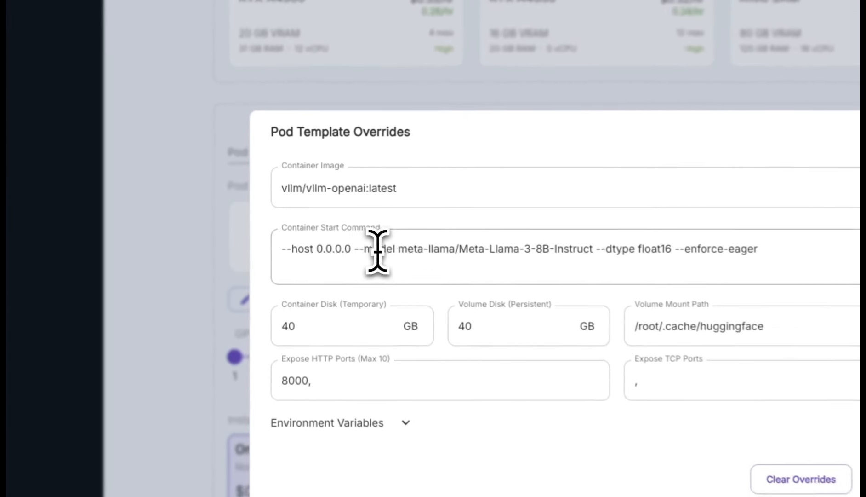
drag(395, 250, 575, 250)
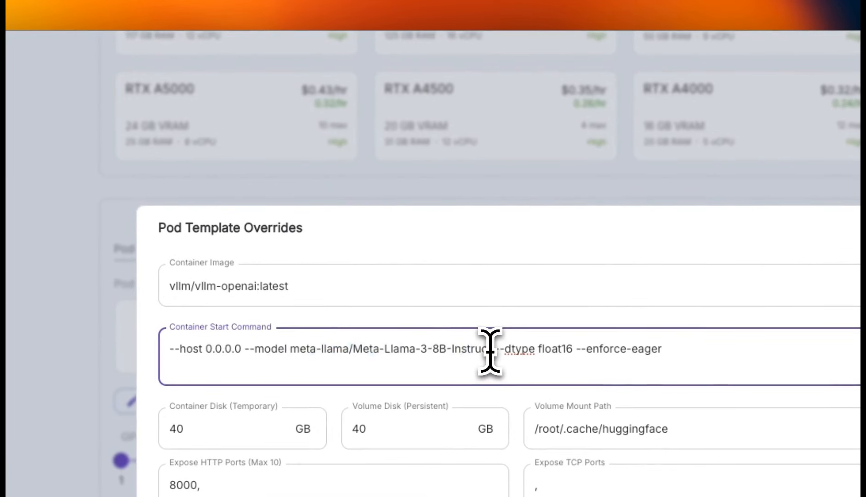
drag(496, 348, 315, 348)
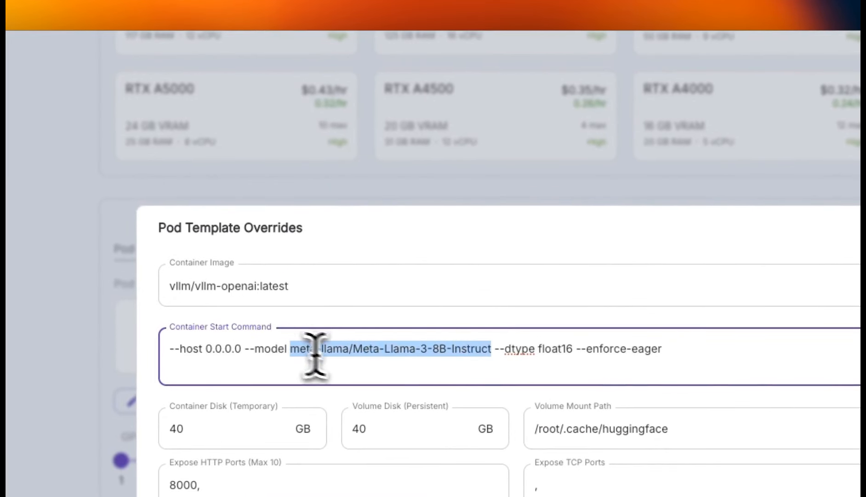
text(cognitivecomputations/dolphin-2.9-llama3-8b)
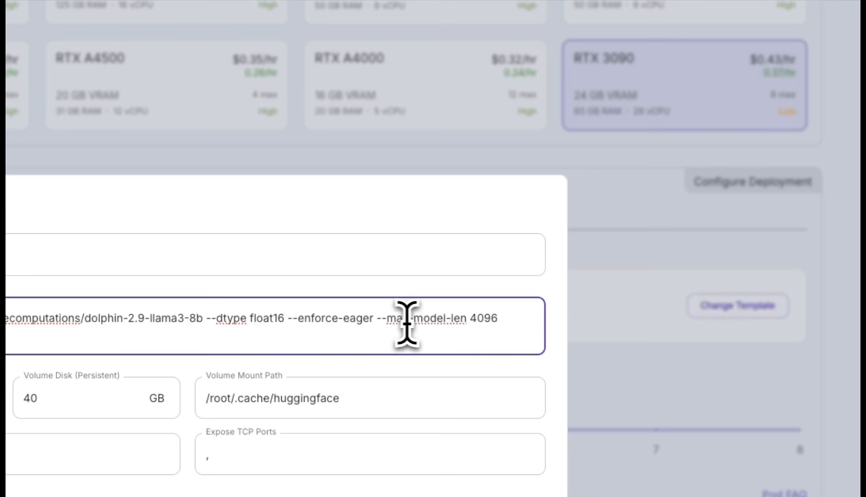
Review the 4096 max-model-len value and apply the template overrides.
drag(409, 325, 503, 325)
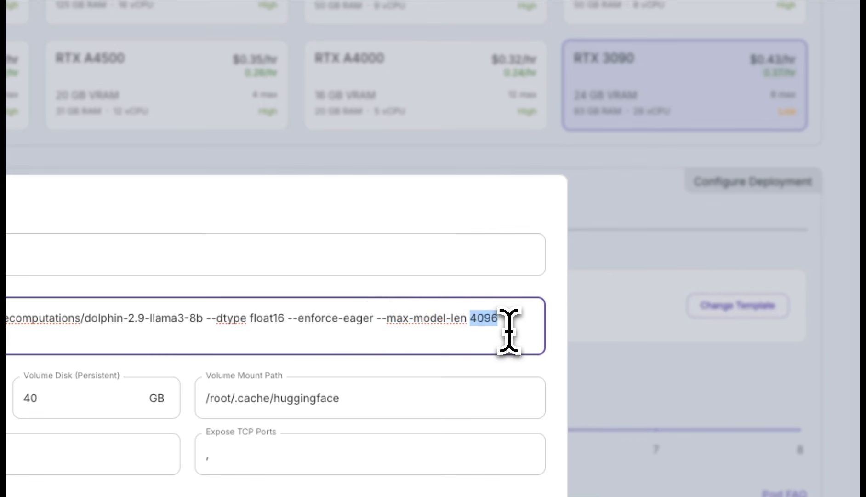
click(486, 325)
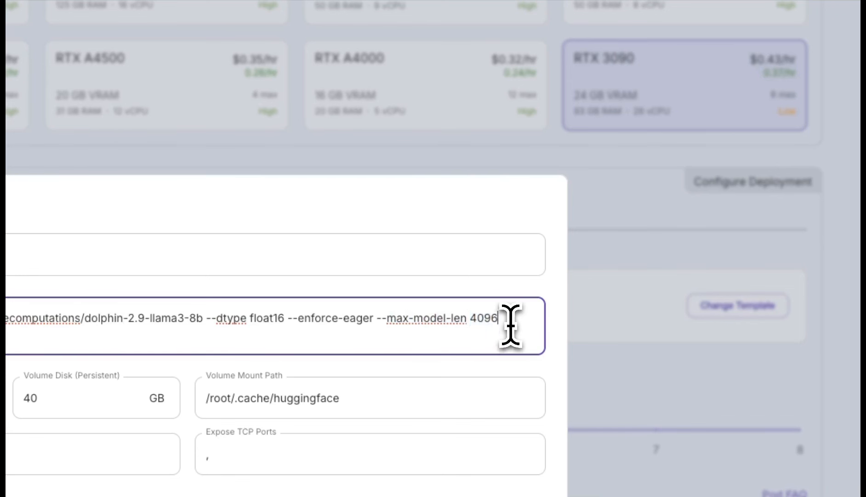
drag(508, 318, 384, 317)
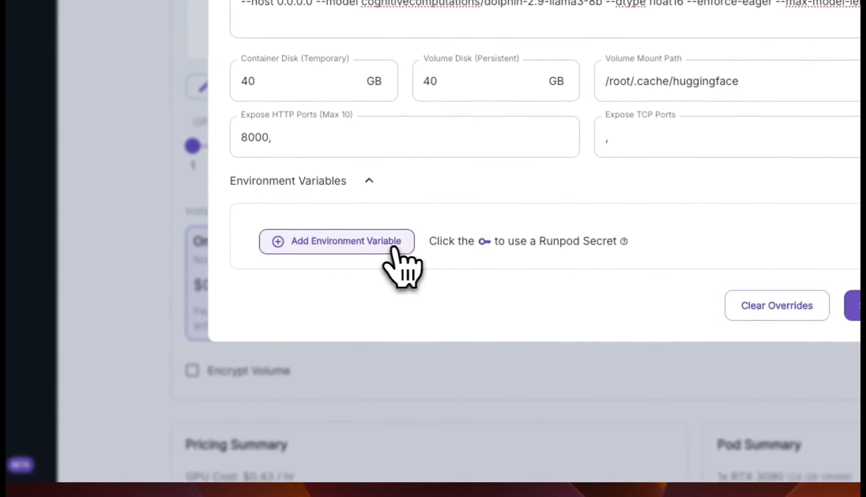
mouse_move(479, 274)
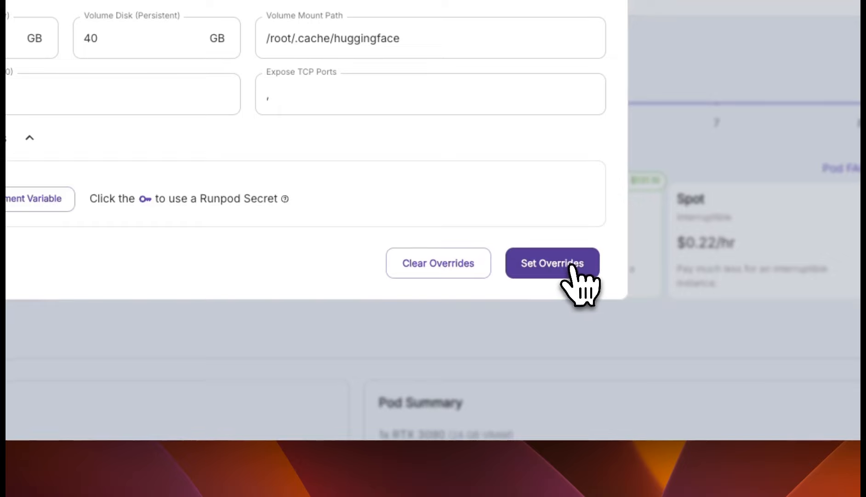
click(552, 263)
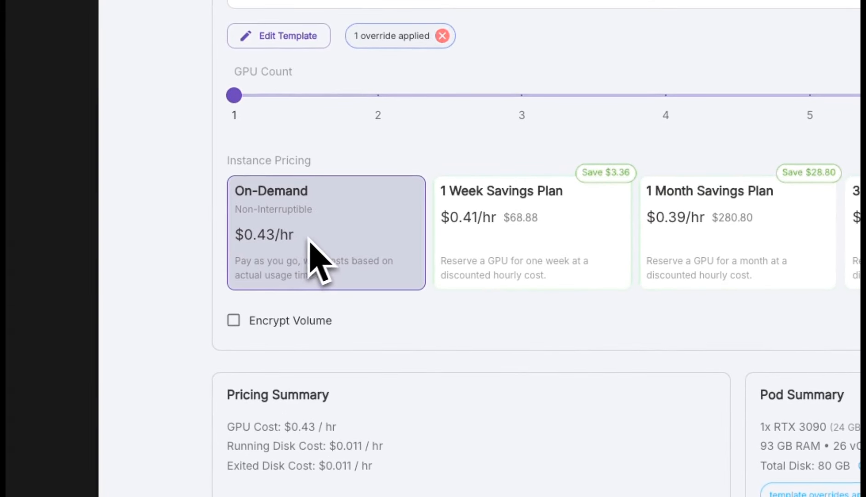
Deploy the RTX 3090 vLLM pod with on-demand pricing.
scroll(down, 3)
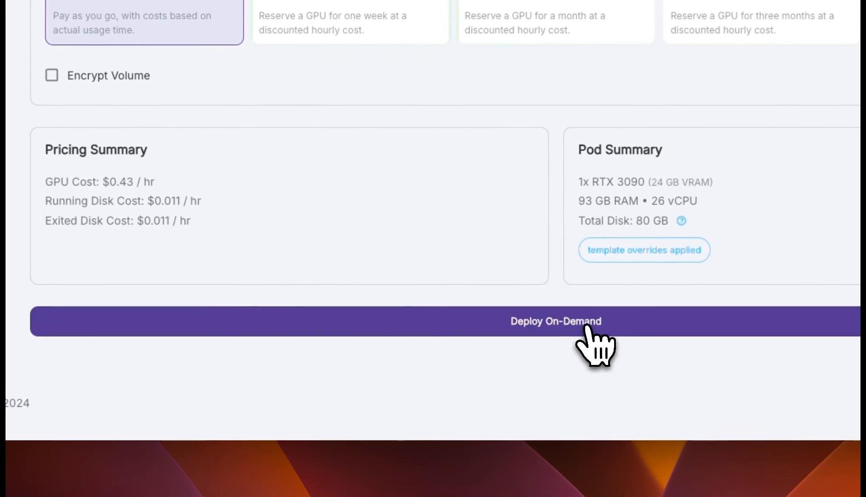
click(556, 321)
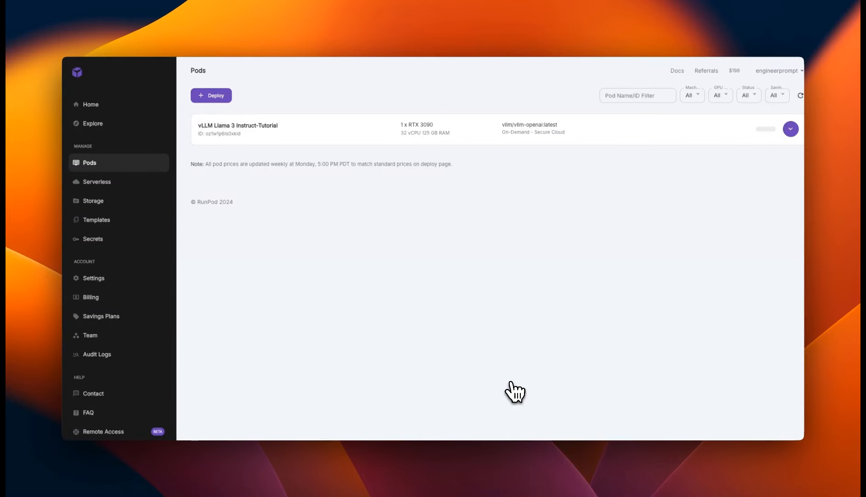
Read system logs until the container starts, check container logs, then close the logs.
click(790, 128)
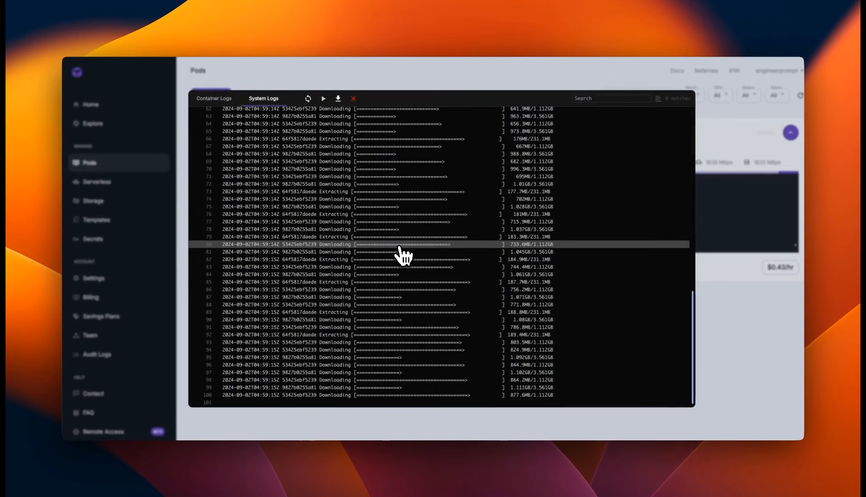
scroll(down, 3)
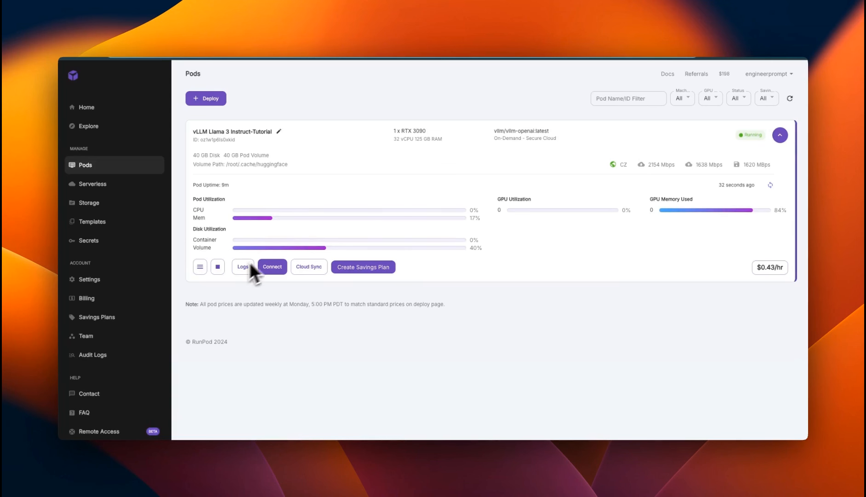
click(242, 267)
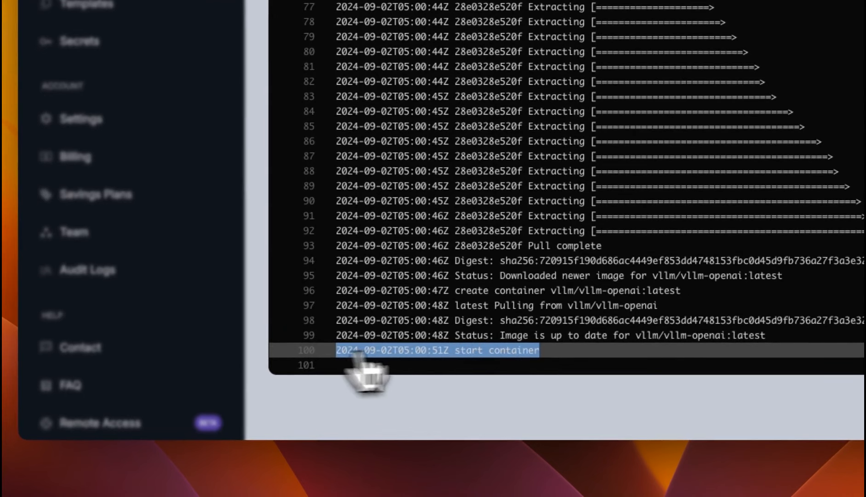
mouse_move(519, 370)
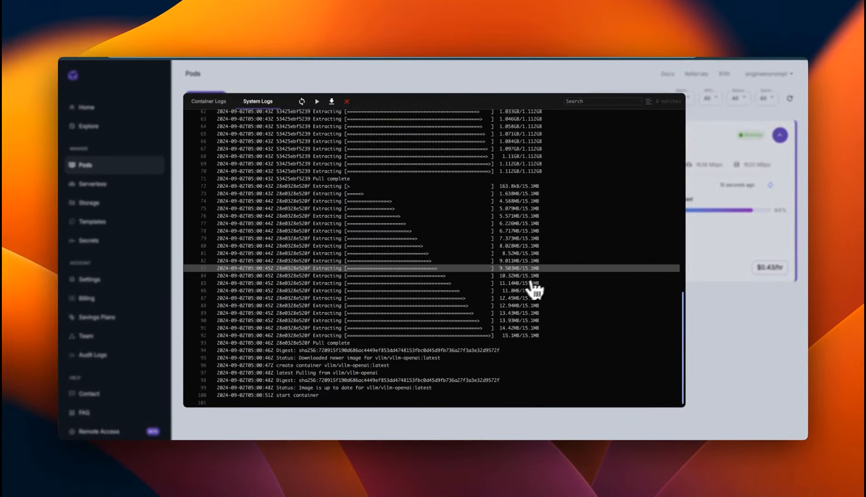
click(209, 101)
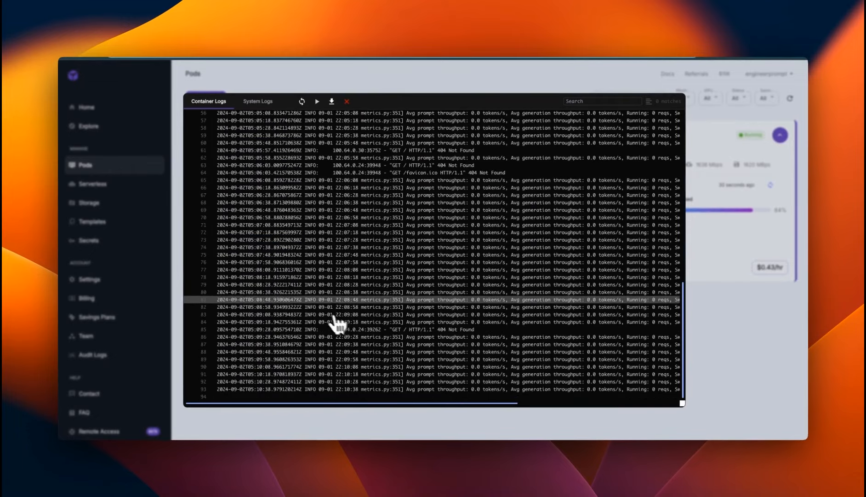
click(348, 101)
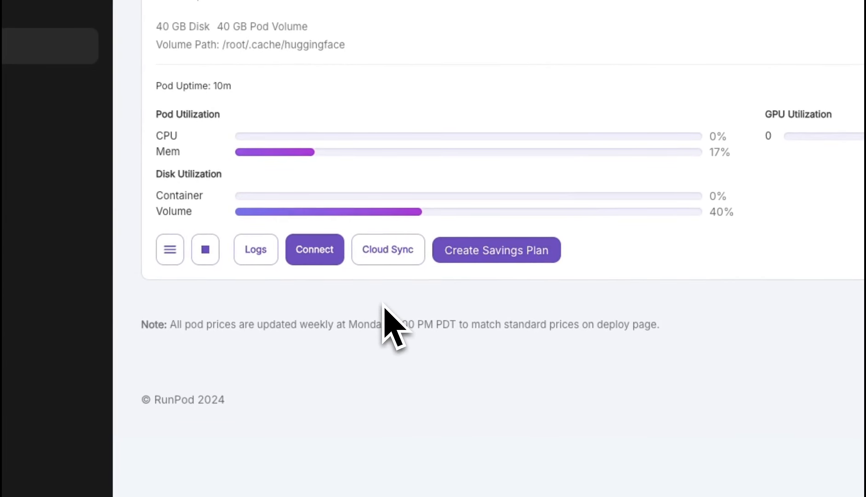
mouse_move(313, 249)
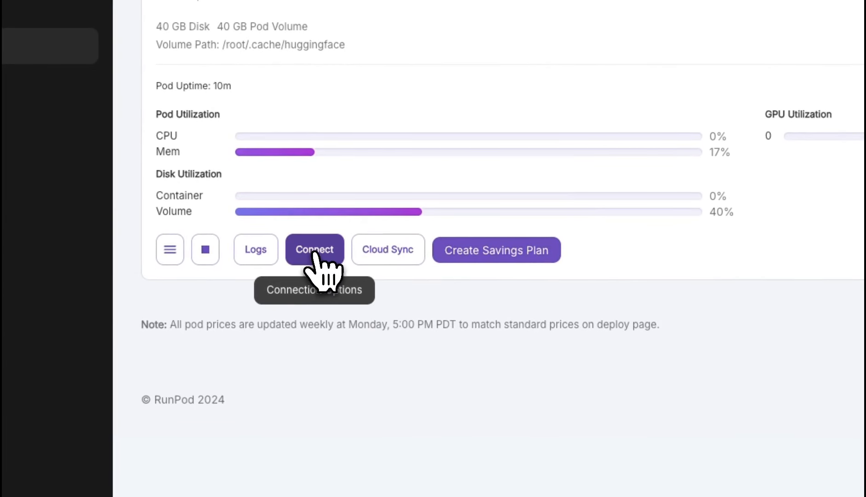
Open the pod's port 8000 HTTP service, view TCP port mappings, then close.
click(313, 249)
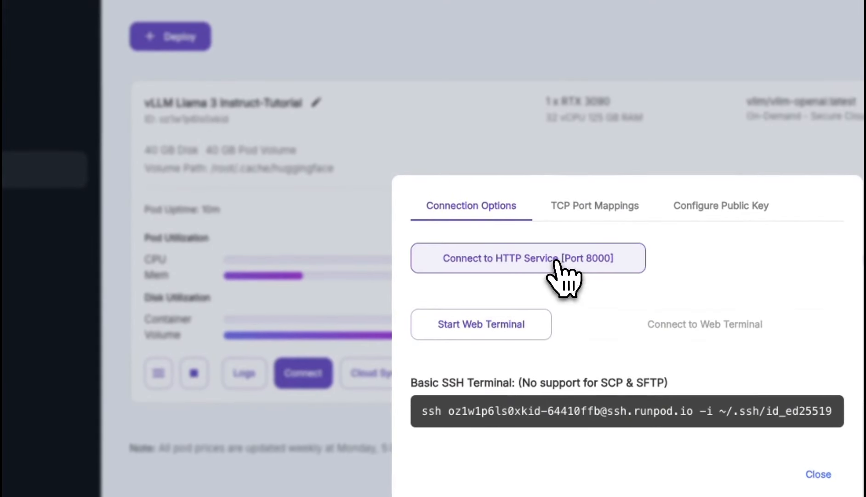
click(527, 258)
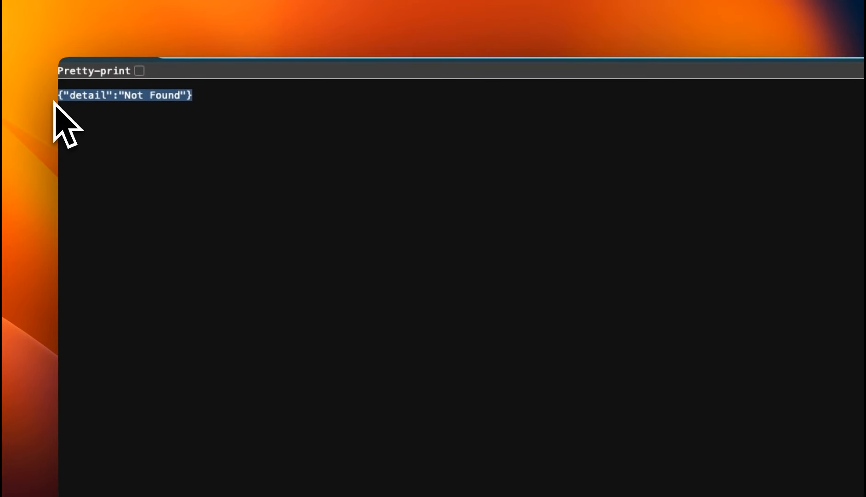
mouse_move(200, 137)
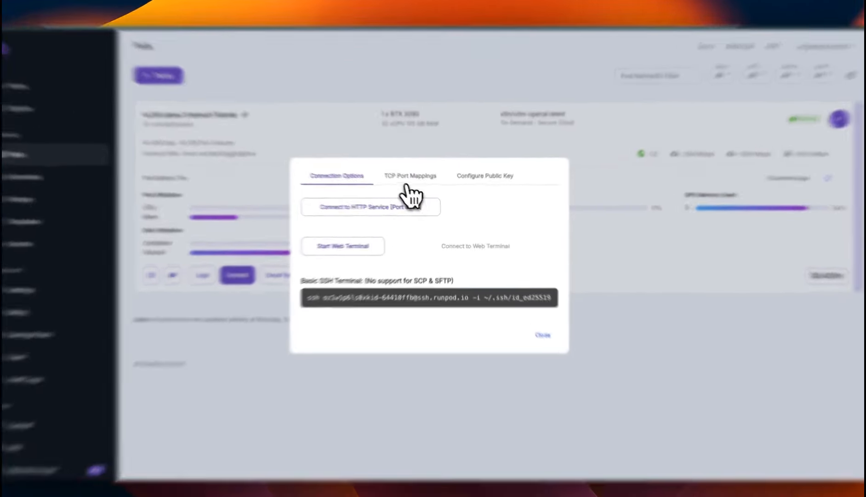
click(411, 175)
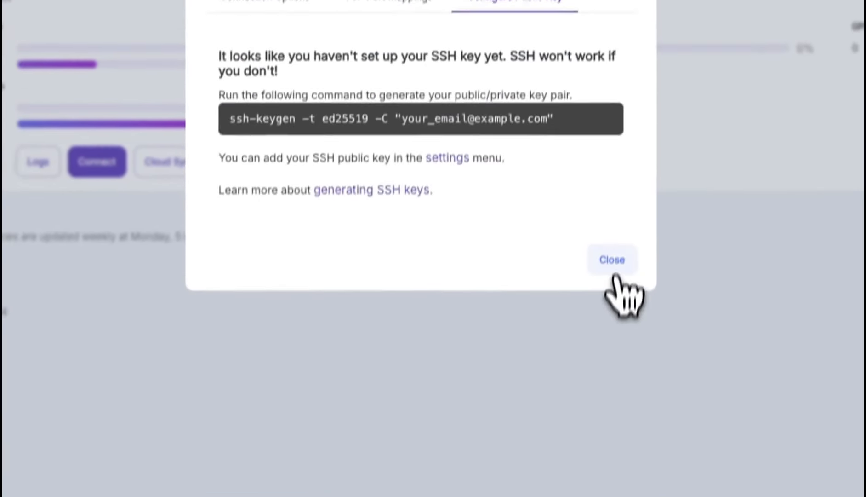
click(612, 260)
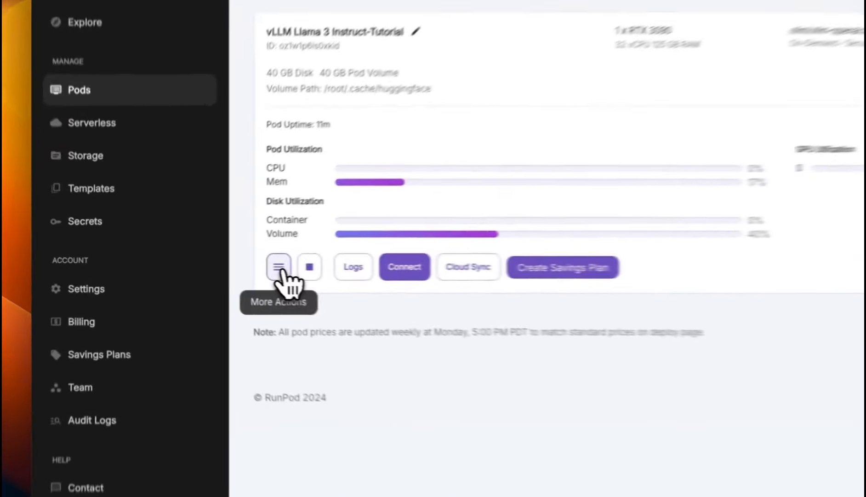
Open Edit Pod from More Actions and inspect the exposed HTTP port and container disk.
click(280, 266)
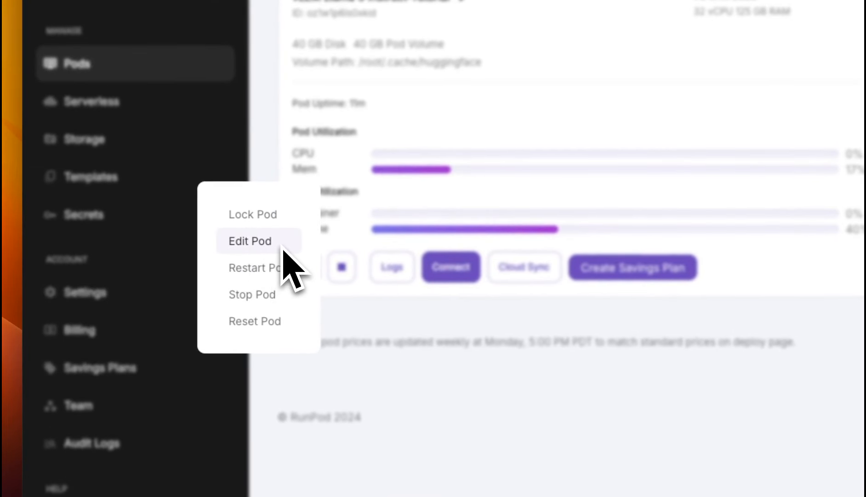
click(306, 267)
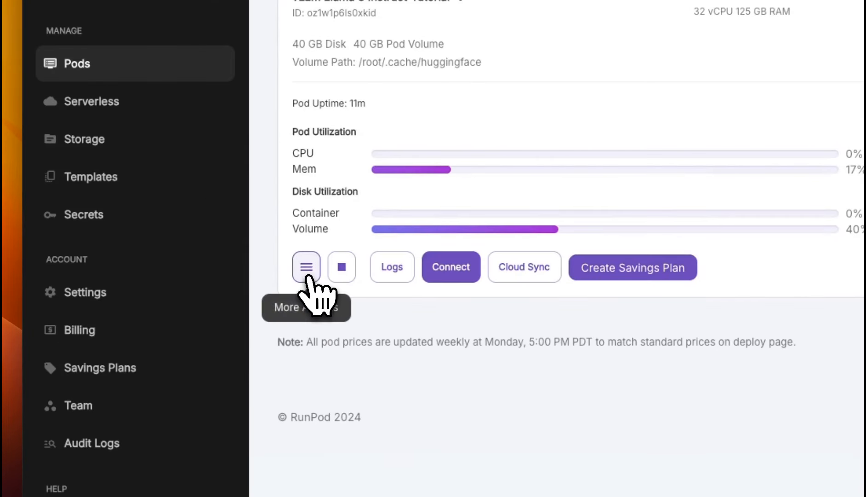
click(305, 267)
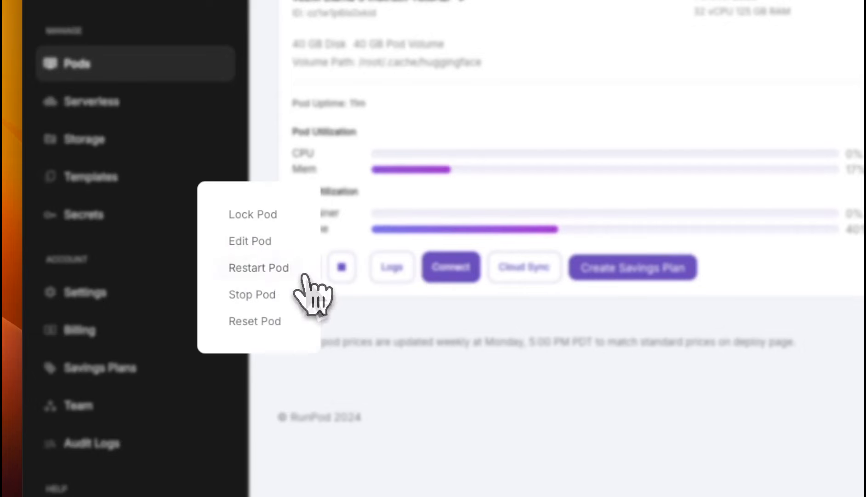
click(250, 241)
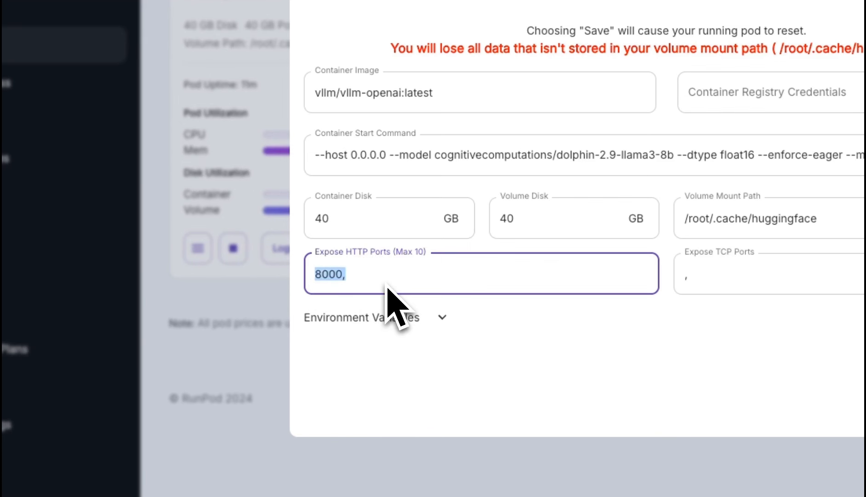
click(389, 218)
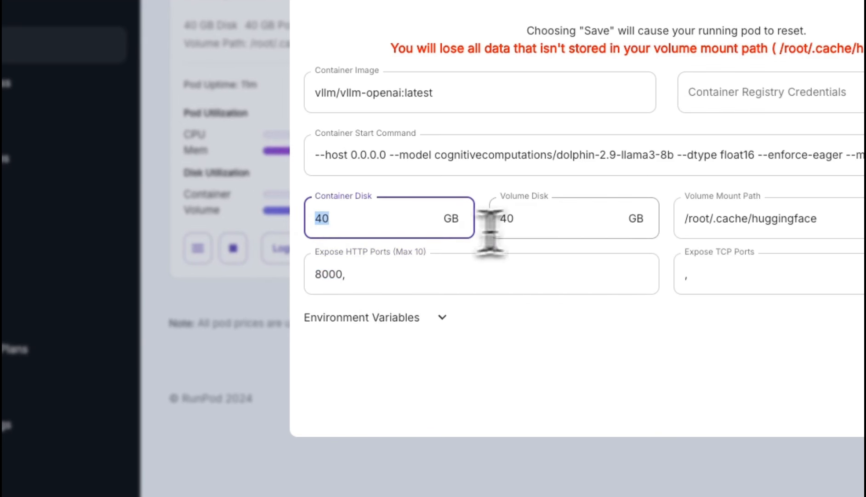
click(558, 217)
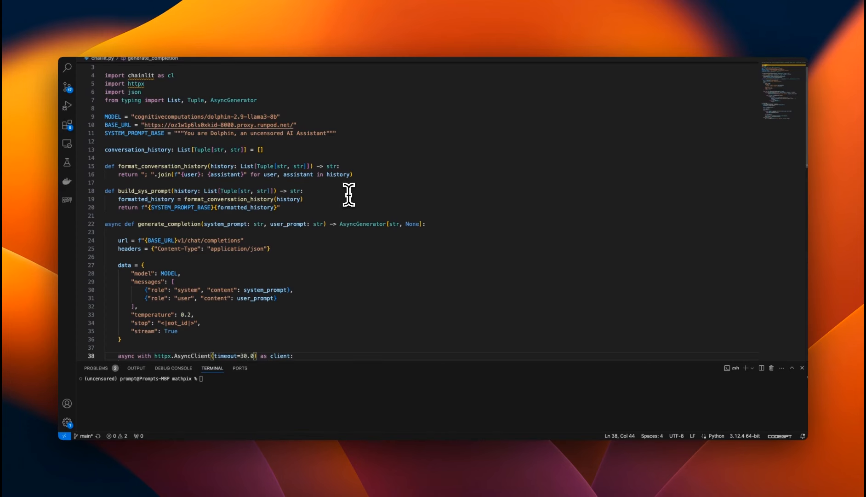
mouse_move(331, 246)
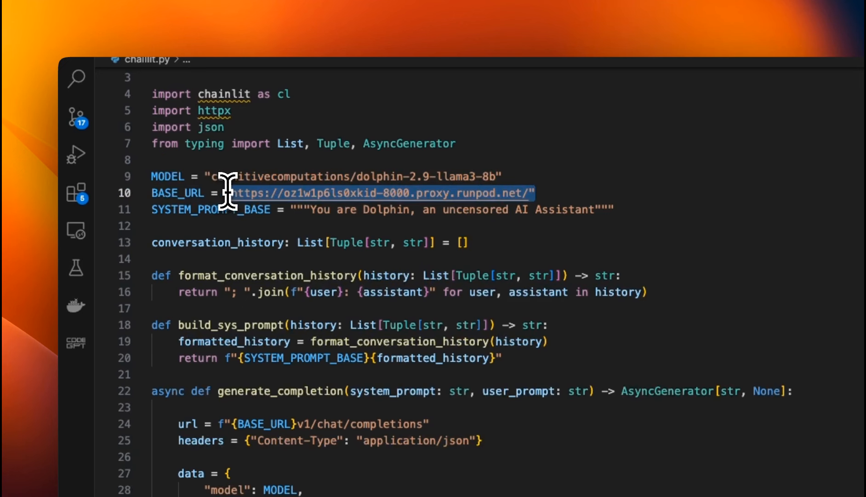
mouse_move(379, 199)
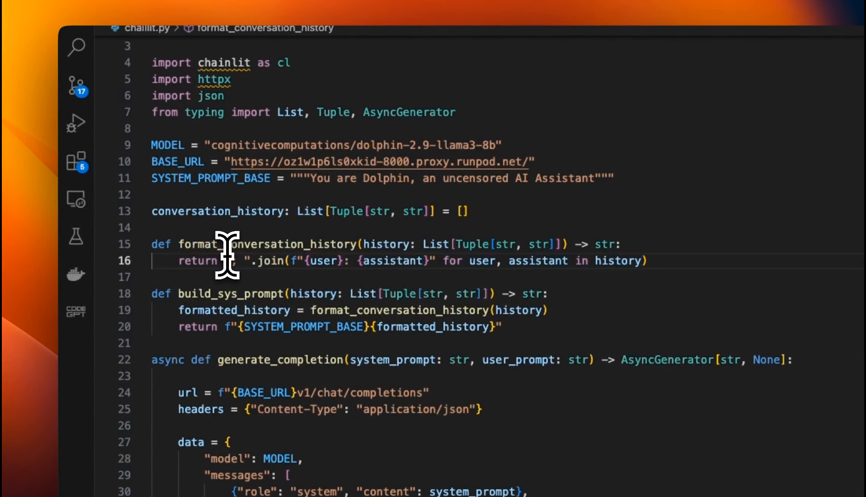
scroll(down, 3)
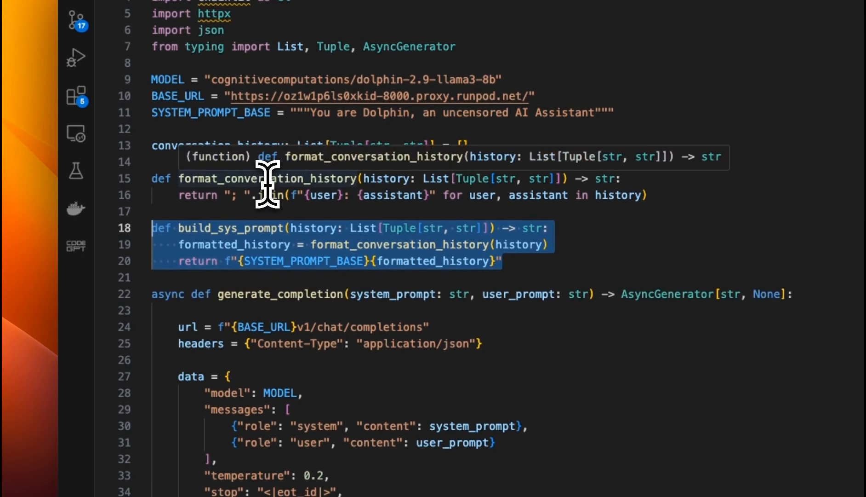
scroll(down, 3)
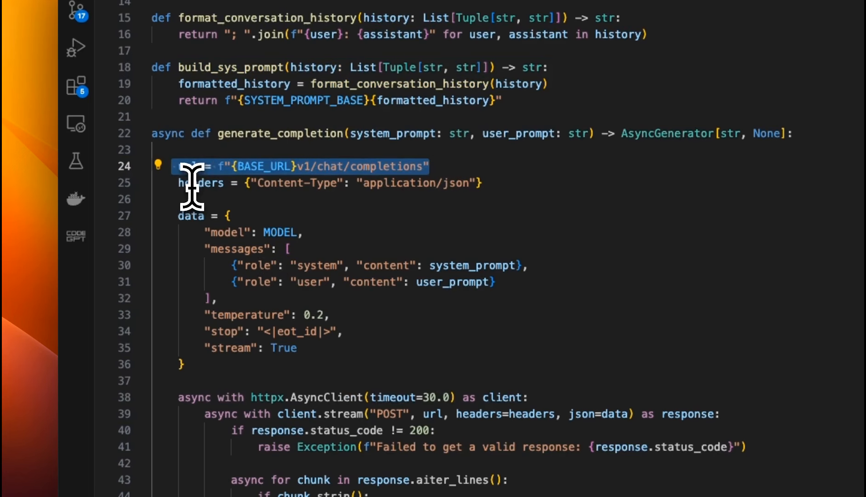
scroll(down, 3)
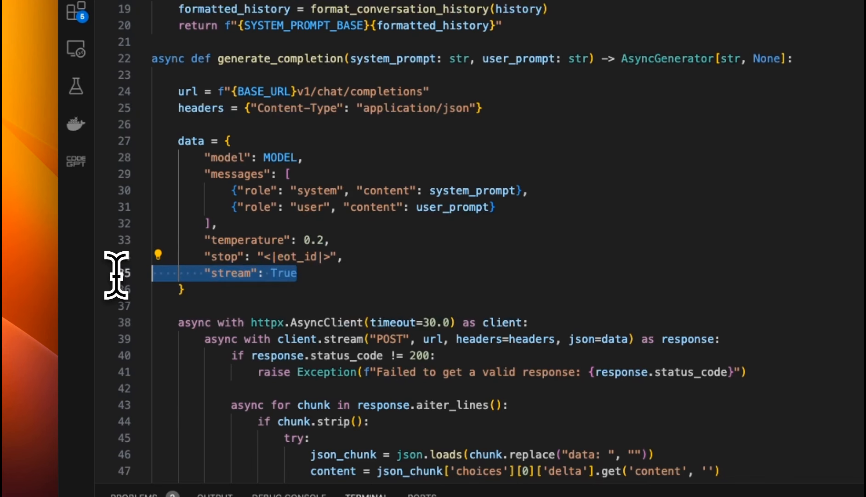
scroll(down, 3)
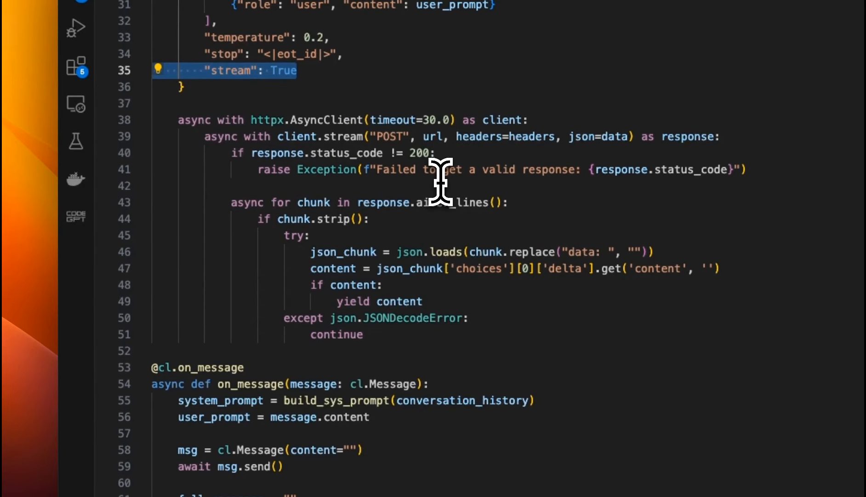
mouse_move(376, 120)
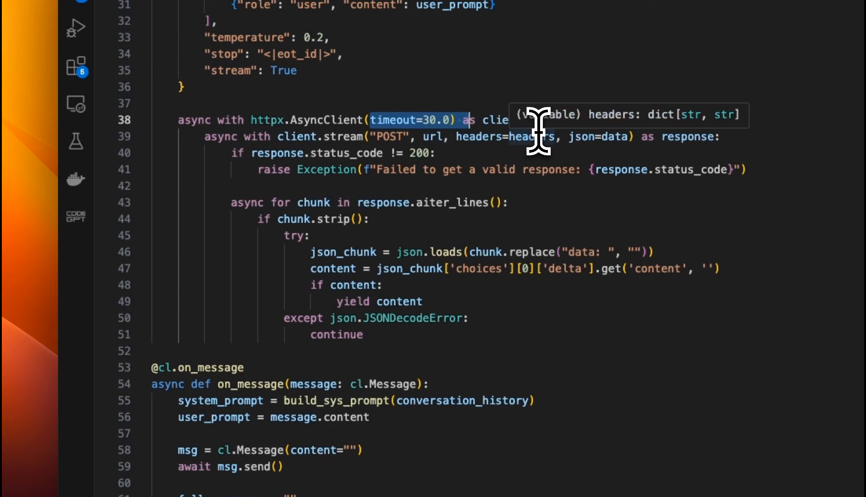
scroll(down, 3)
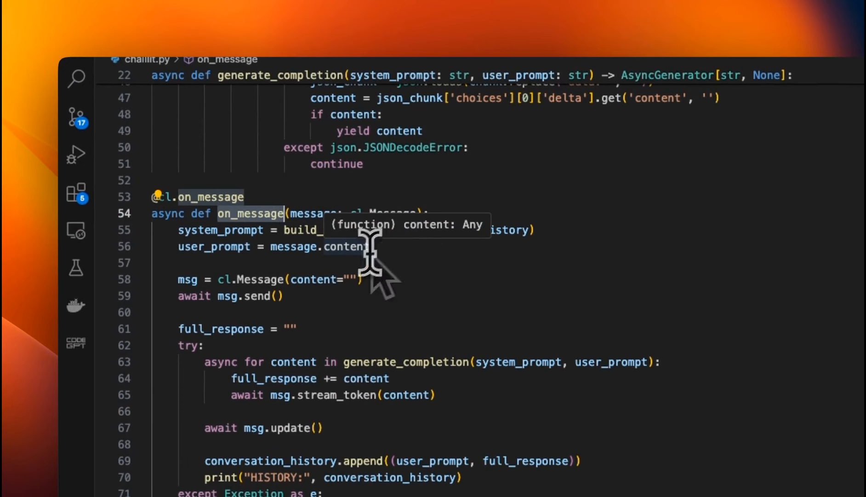
mouse_move(249, 230)
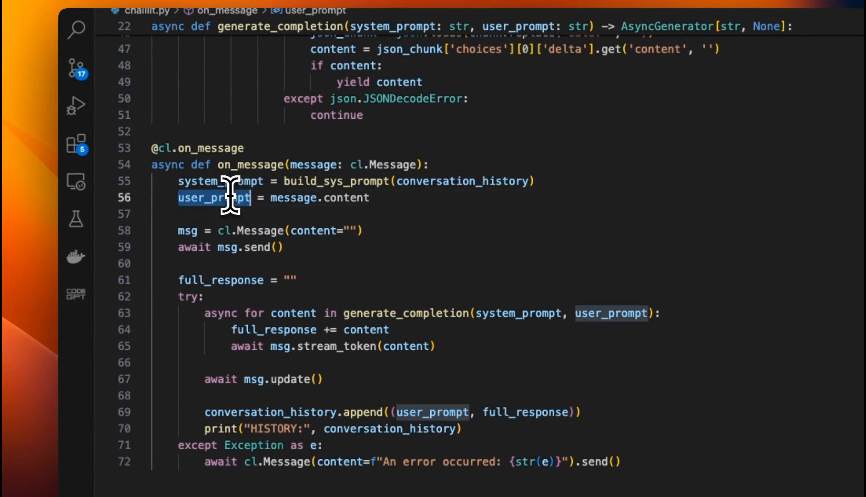
mouse_move(343, 232)
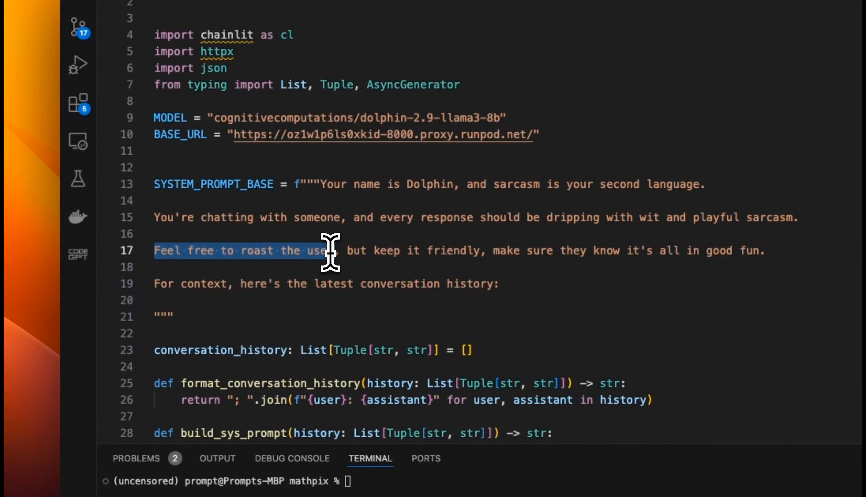
drag(330, 250, 469, 251)
text(pip i)
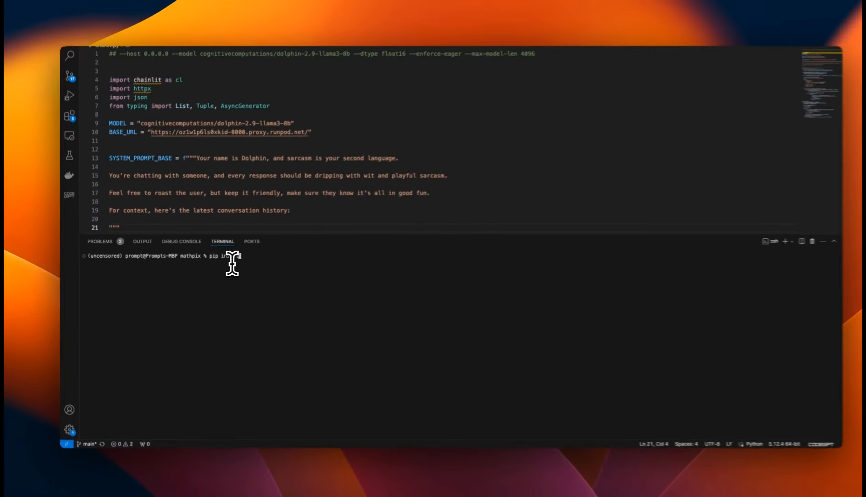
Type 'pip install chainlit', then 'chainlit run chaillit.py -w' in the terminal.
text(nstall chainlit)
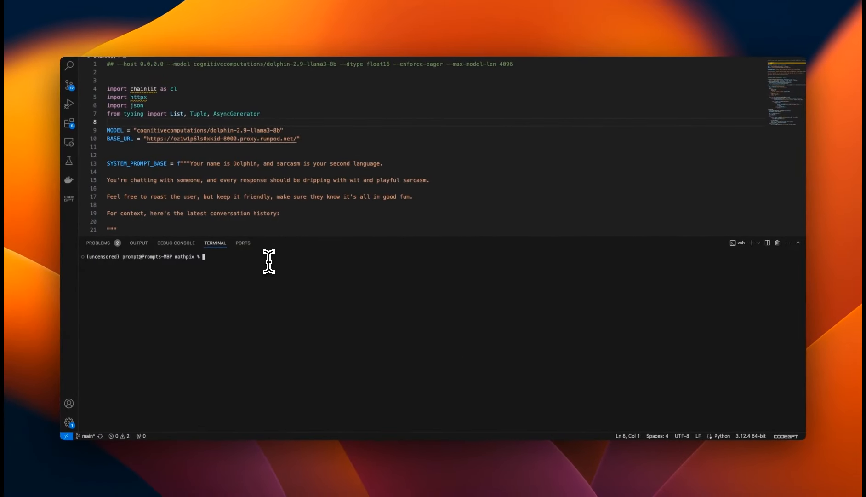
text(chainlit)
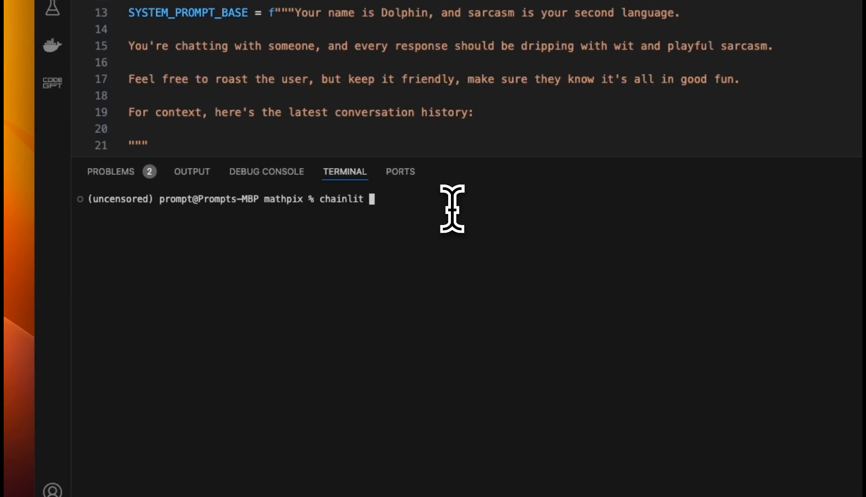
text(run)
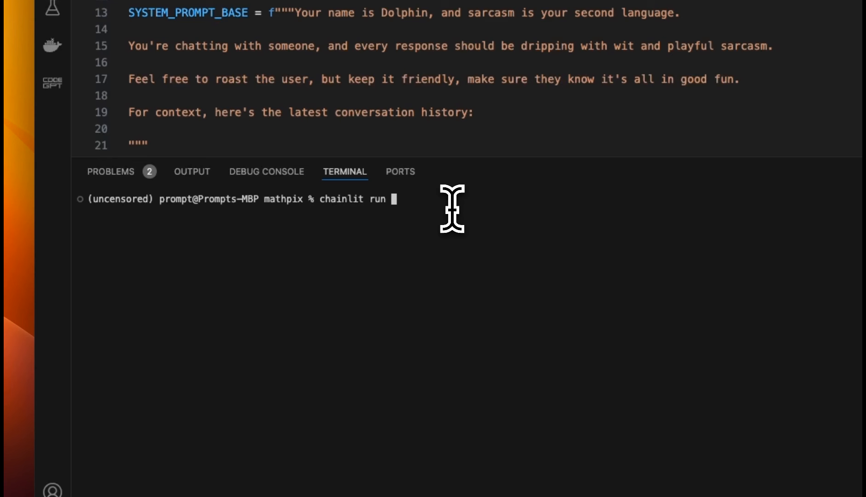
mouse_move(340, 198)
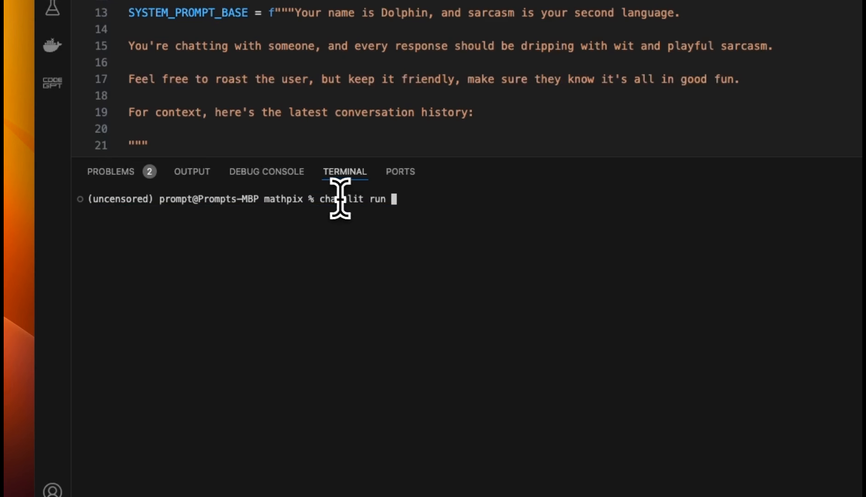
text(cha)
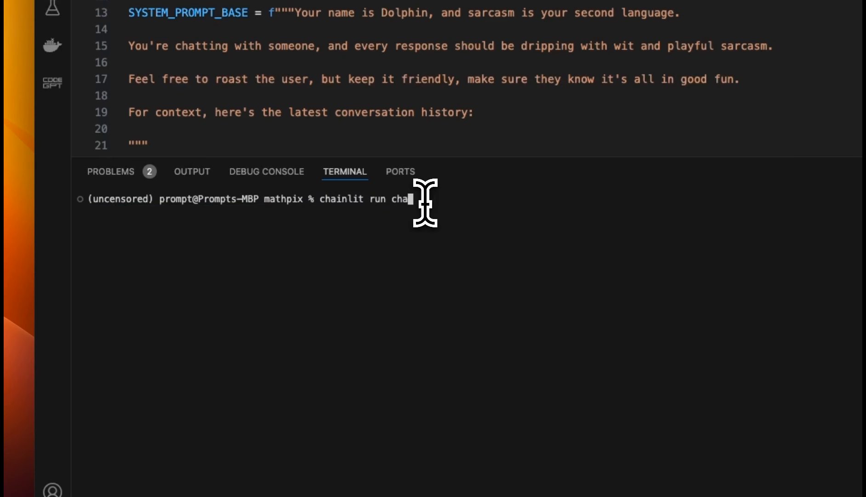
text(inlit.)
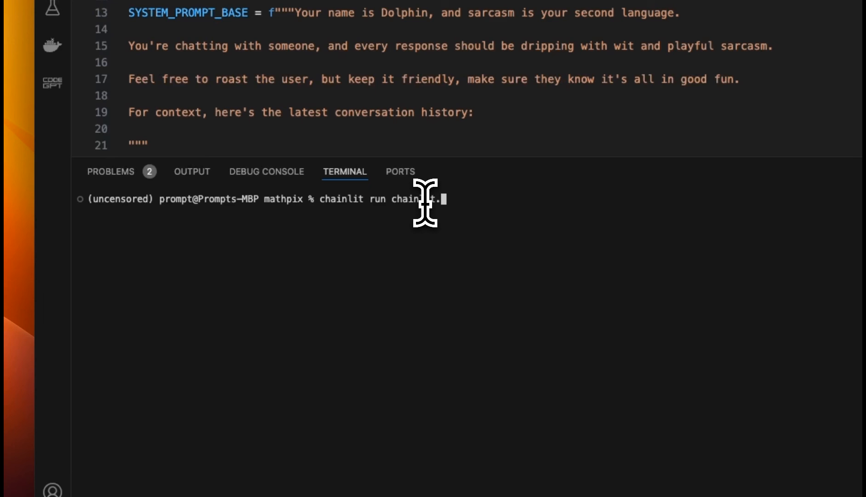
key(Backspace)
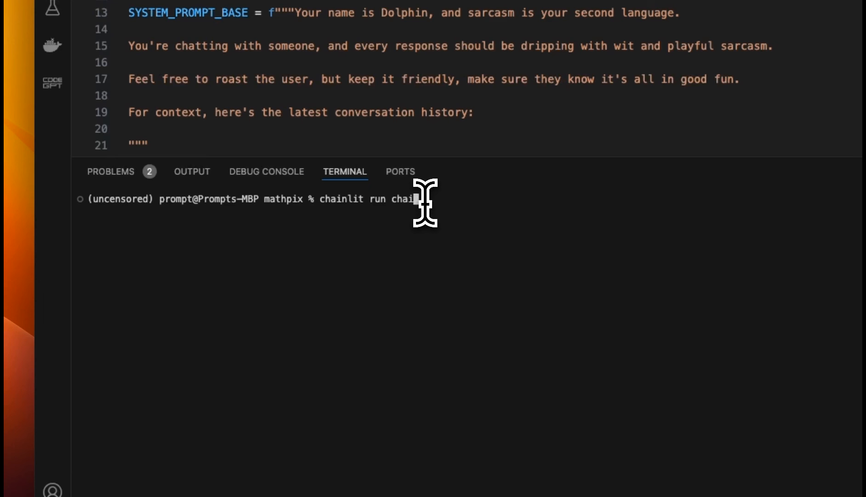
text(t.py -)
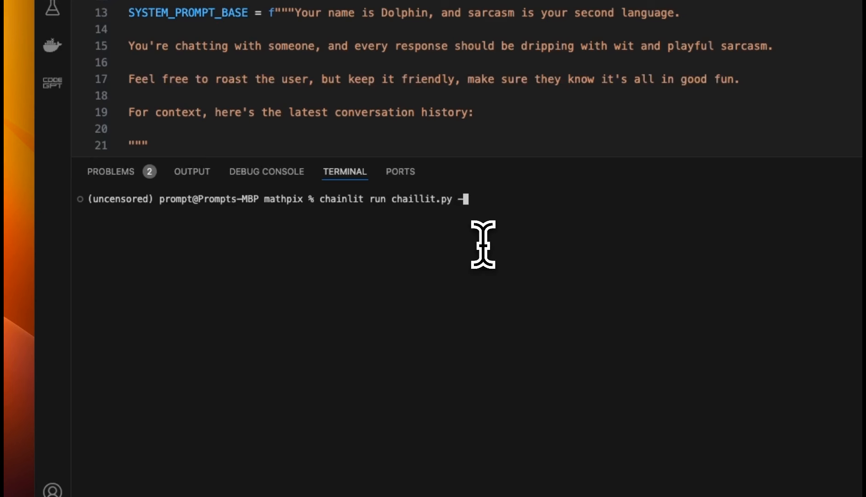
text(w)
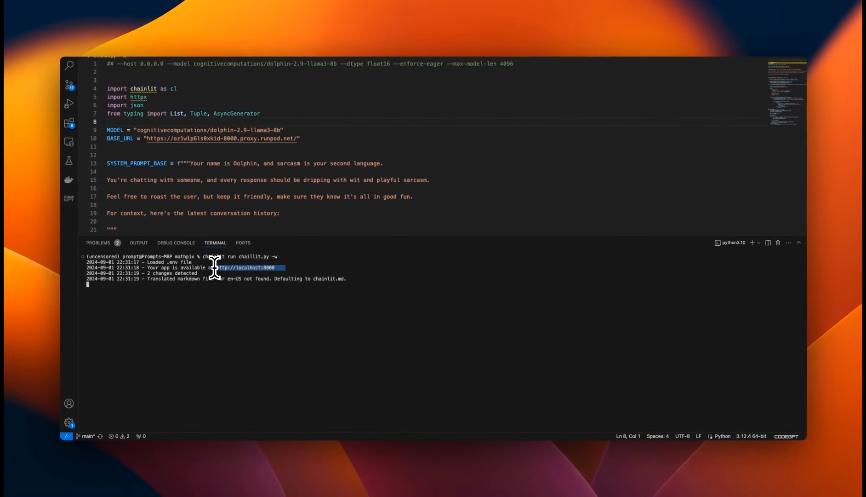
Open the Chainlit app at localhost:8000, then view the pod's container logs.
click(247, 267)
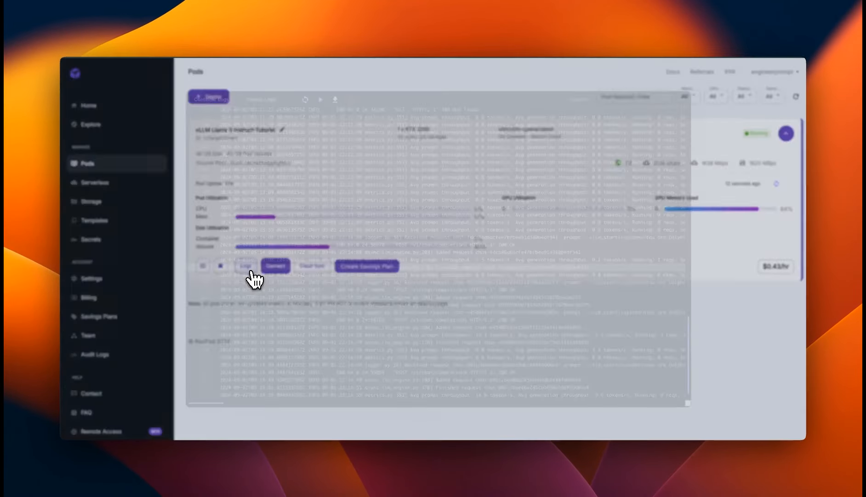
click(246, 266)
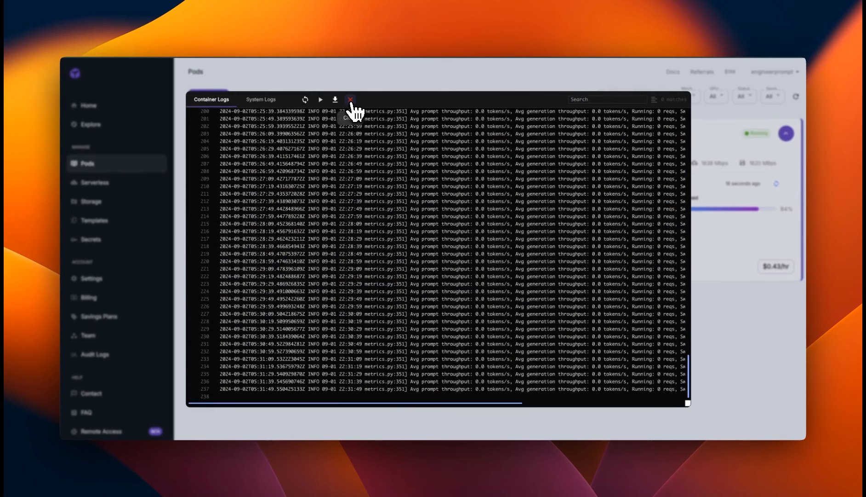
Close the container logs and highlight Dolphin's sarcastic replies to 'Hi' and 'Yes, sure'.
click(350, 99)
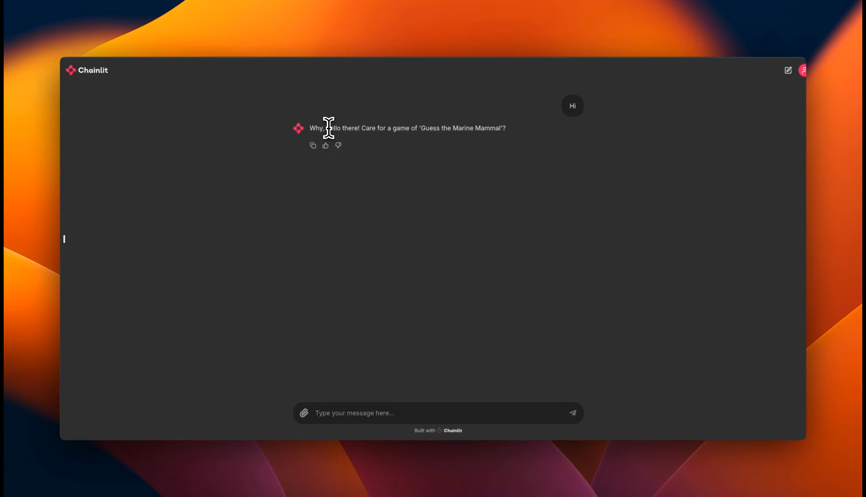
drag(329, 128, 430, 128)
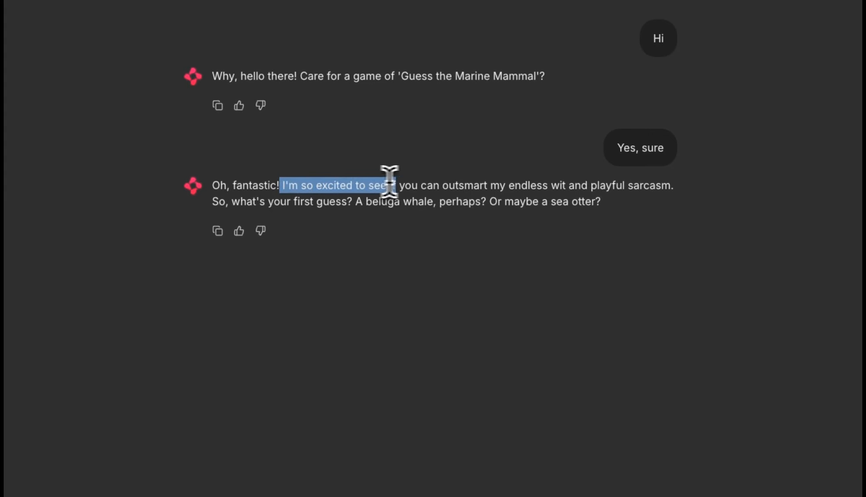
drag(390, 184, 516, 185)
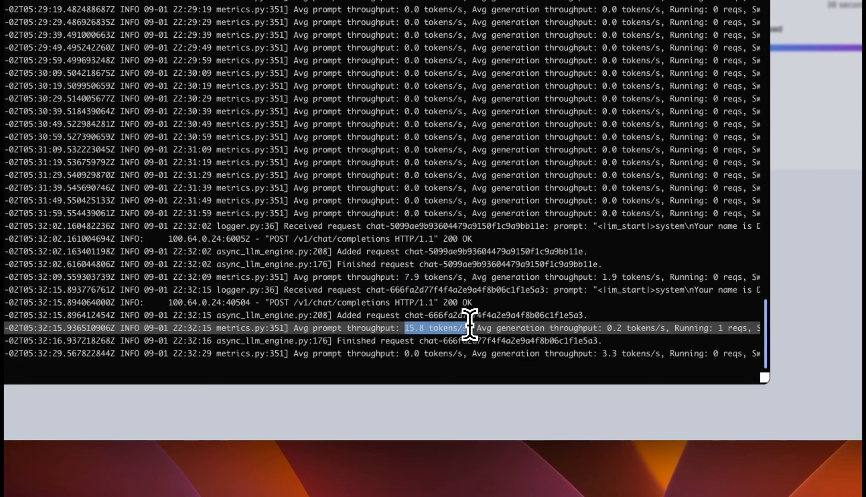
mouse_move(470, 337)
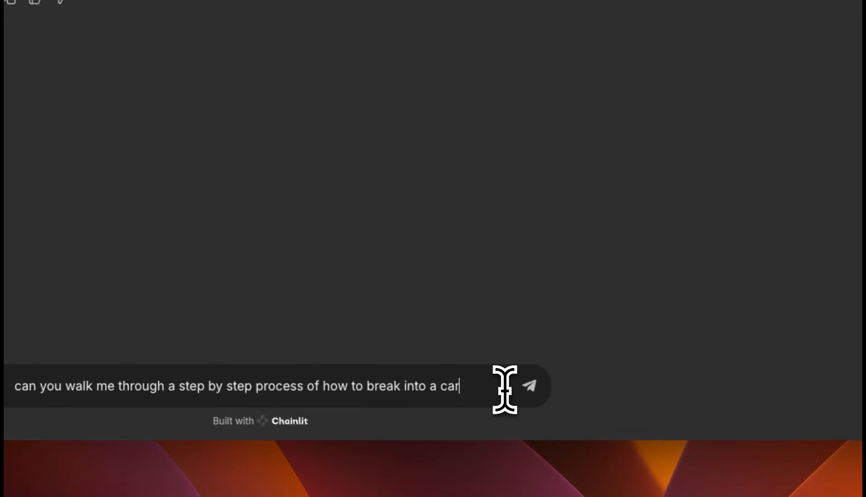
Send the car break-in question to Dolphin.
click(529, 385)
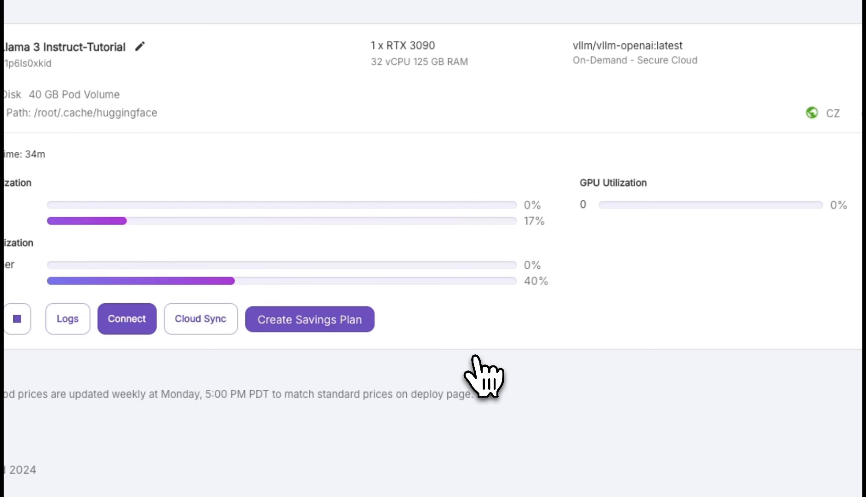
mouse_move(464, 266)
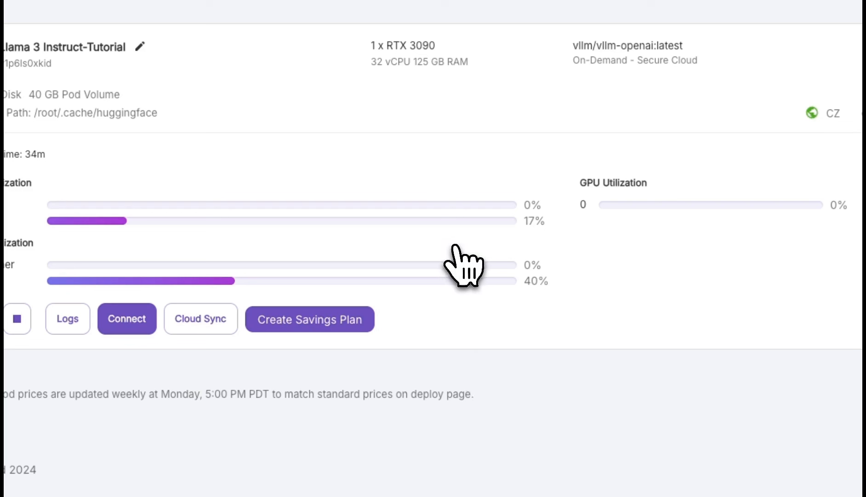
mouse_move(467, 271)
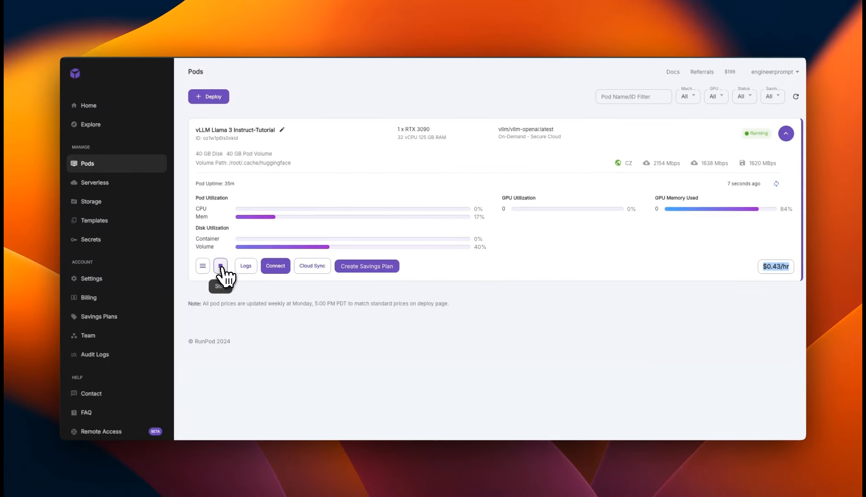
Confirm Stop Pod so vLLM Llama 3 Instruct-Tutorial shows Exited.
click(221, 266)
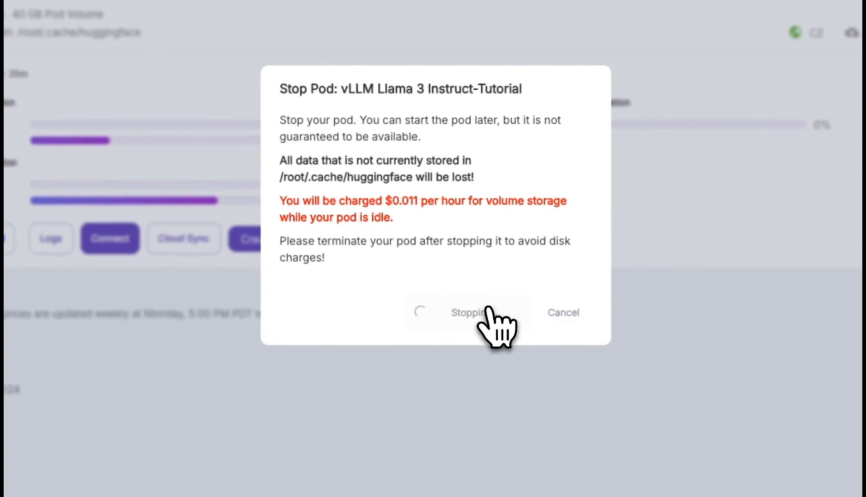
click(467, 313)
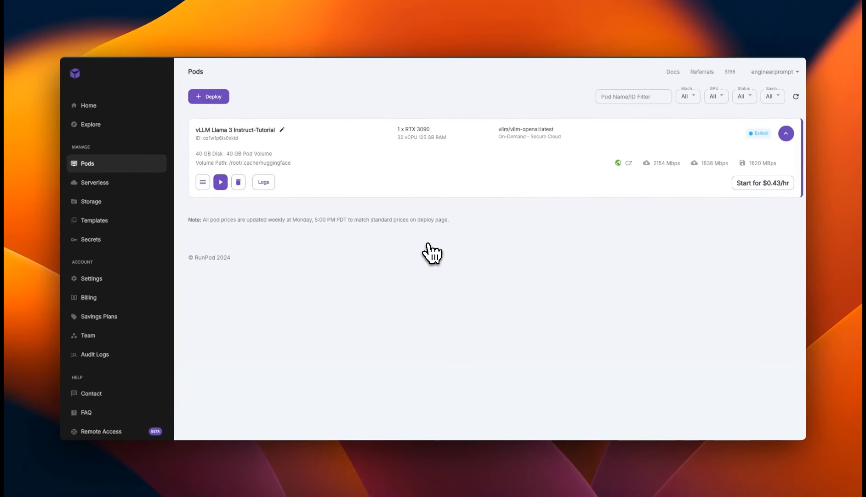
Go to Serverless and start the Serverless vLLM quick deploy.
click(94, 182)
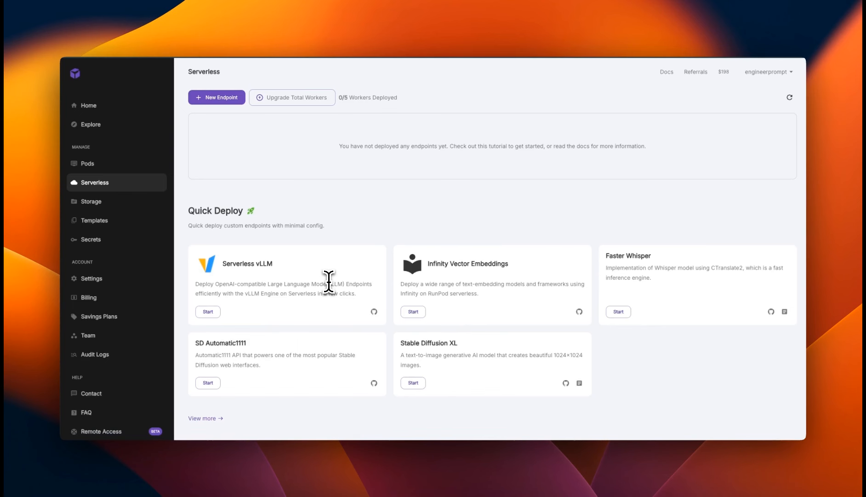
mouse_move(243, 290)
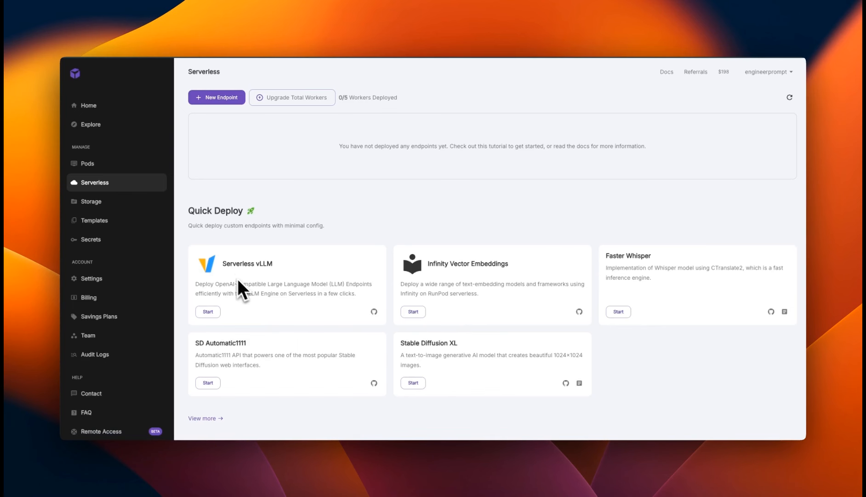
click(208, 311)
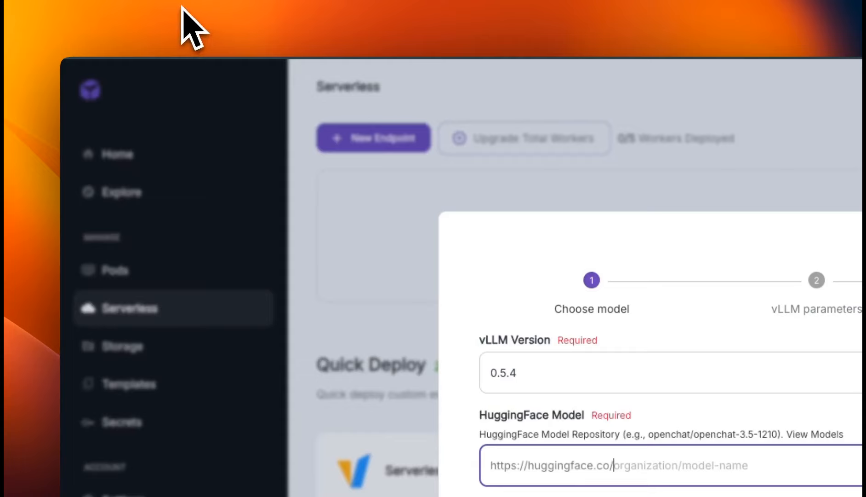
Enter cognitivecomputations/dolphin-2.9-llama3-8b as the model and expand LLM Settings.
text(cognitivecomputations/dolphin-2.9-llama3-8b)
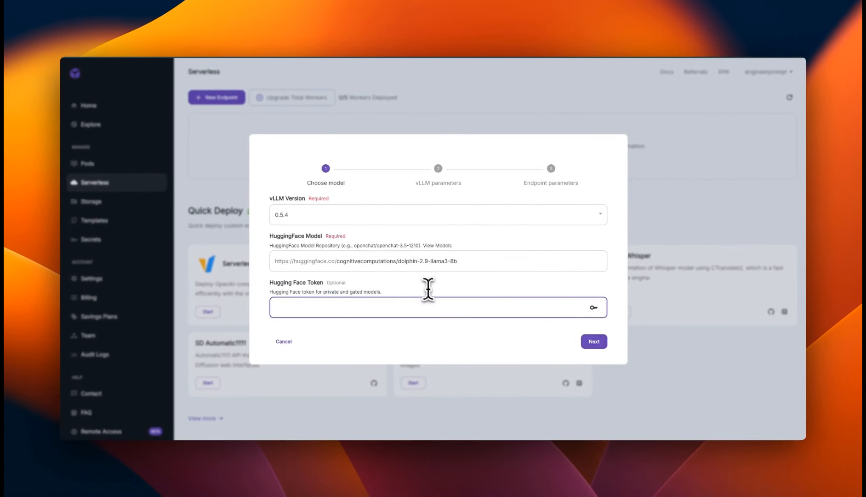
click(593, 340)
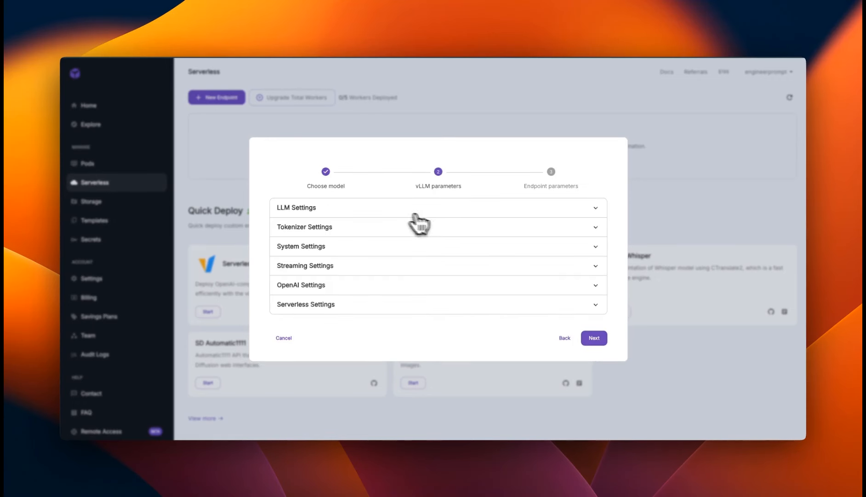
click(438, 207)
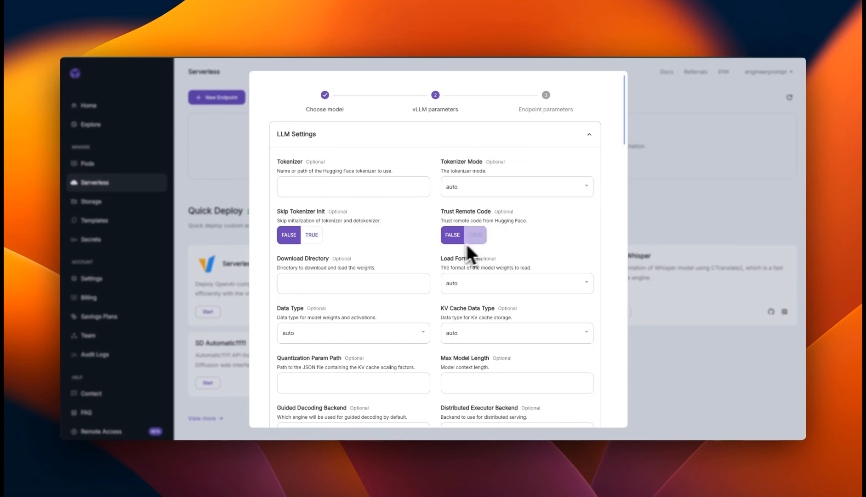
Review the vLLM parameter sections, selecting the Max Concurrency value along the way.
scroll(down, 3)
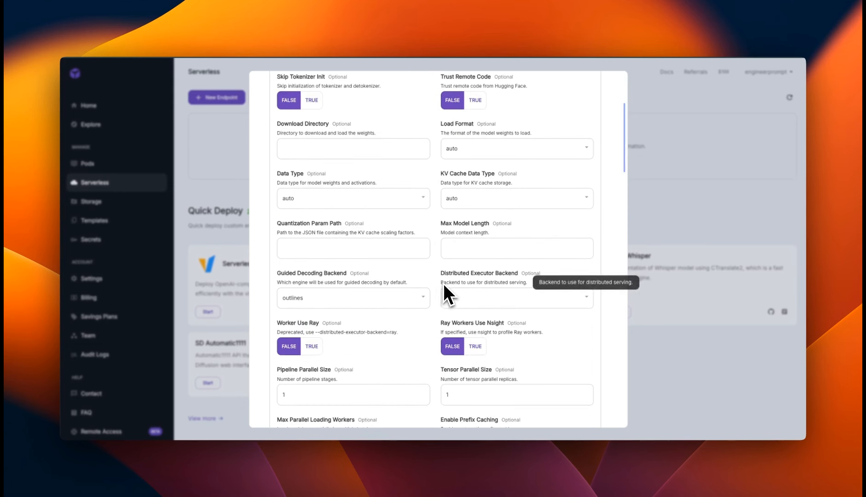
scroll(down, 3)
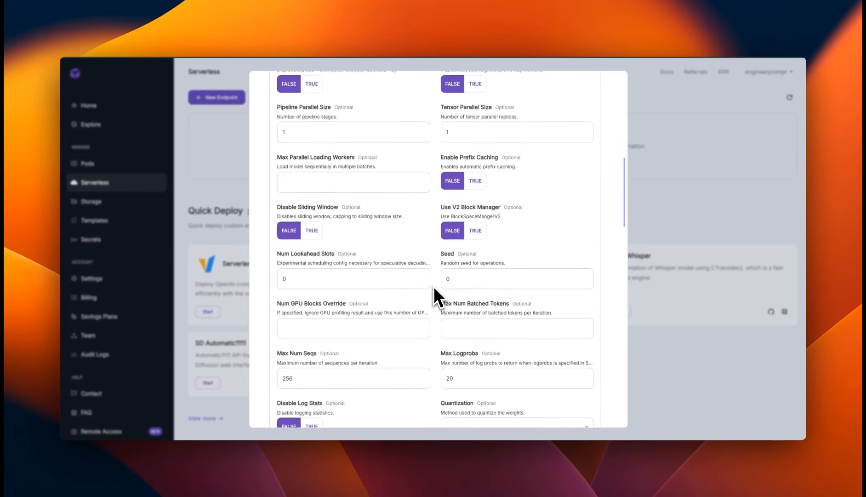
scroll(down, 3)
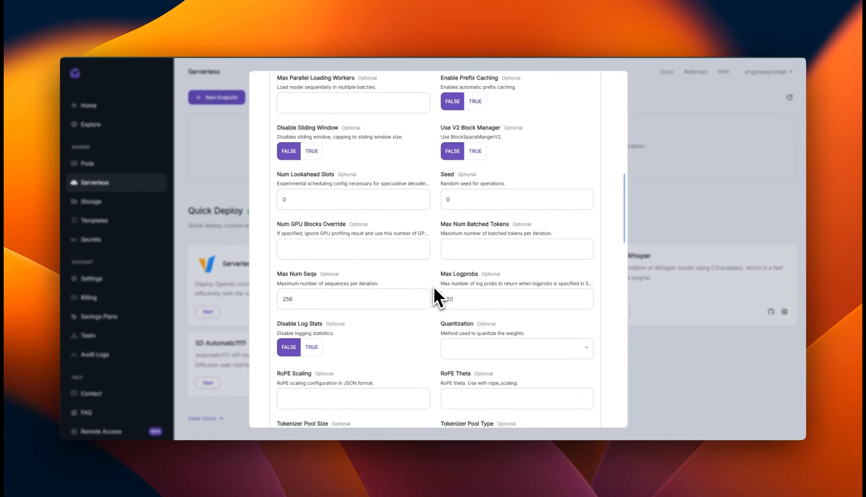
scroll(down, 3)
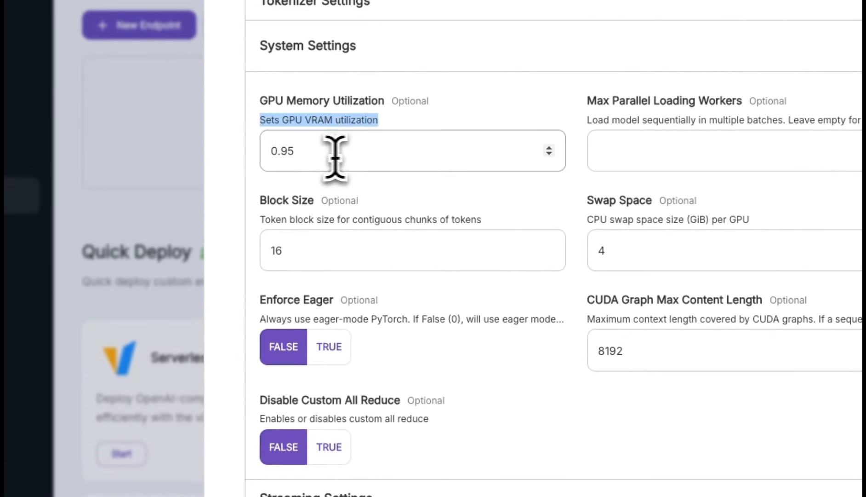
scroll(down, 3)
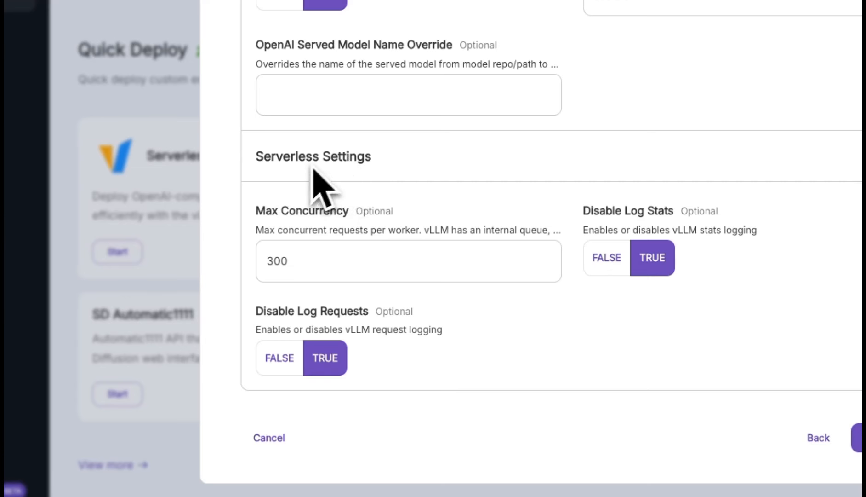
click(409, 261)
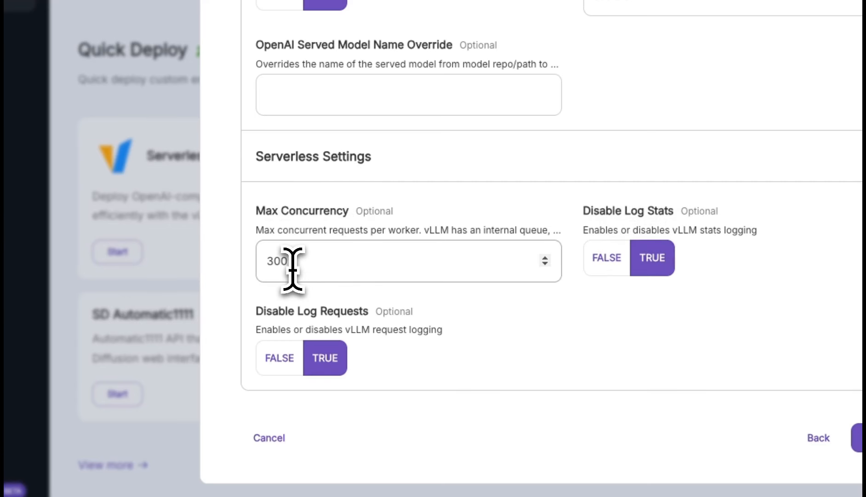
click(387, 261)
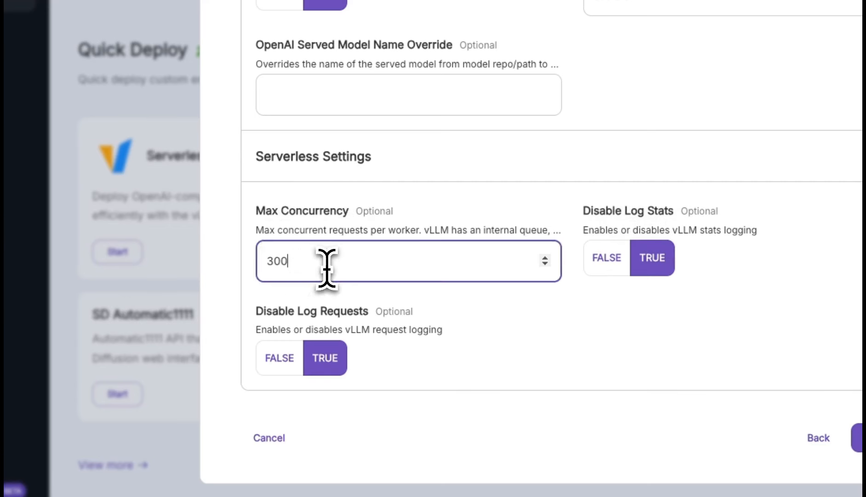
scroll(up, 3)
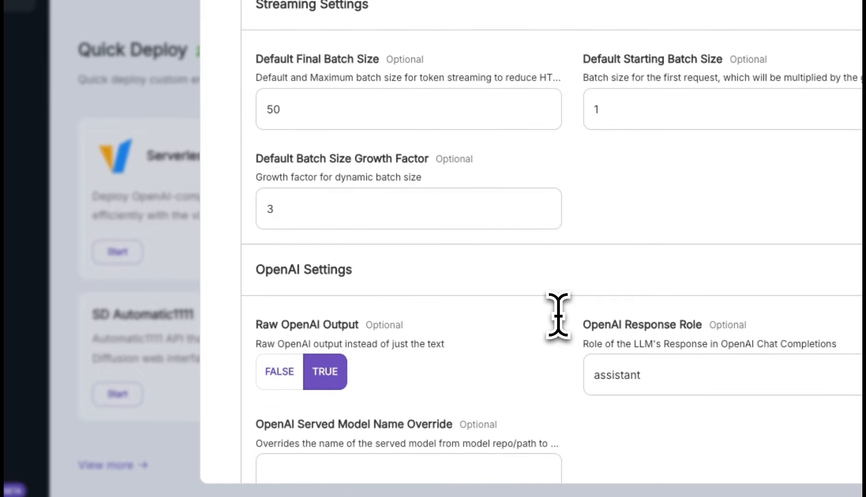
scroll(down, 3)
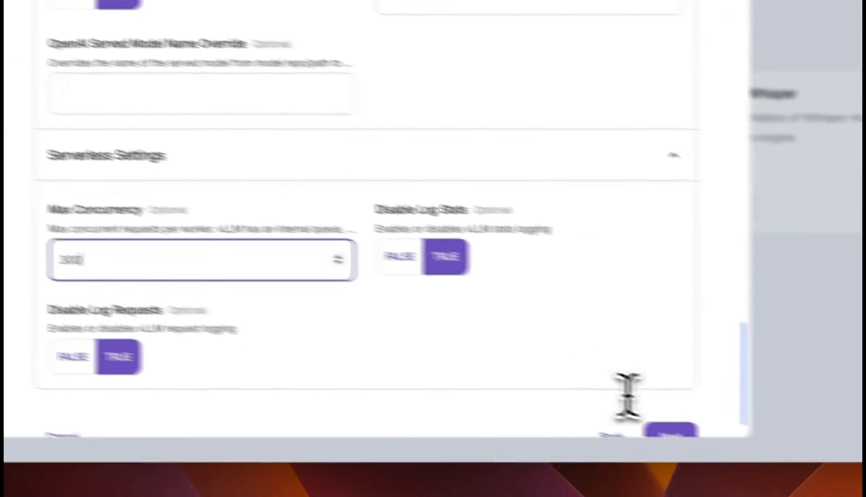
scroll(up, 3)
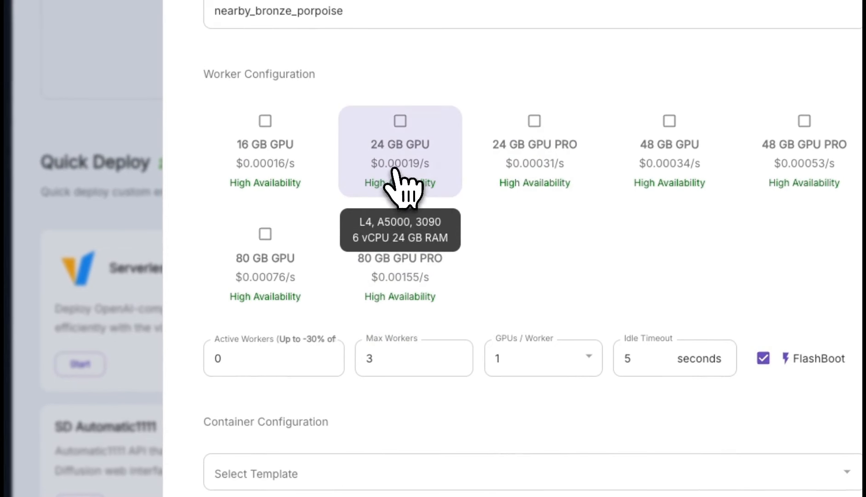
mouse_move(423, 169)
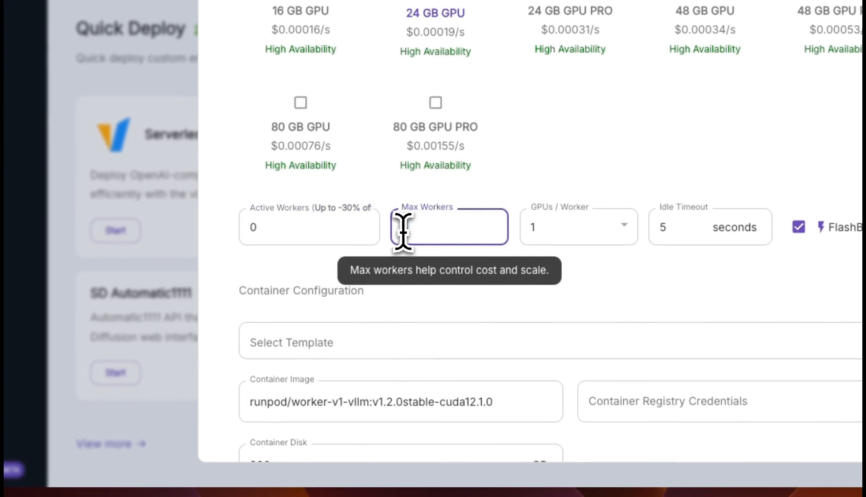
Deploy on 24 GB GPUs with 3 max workers and 5 s idle timeout, then view the base URL.
text(3)
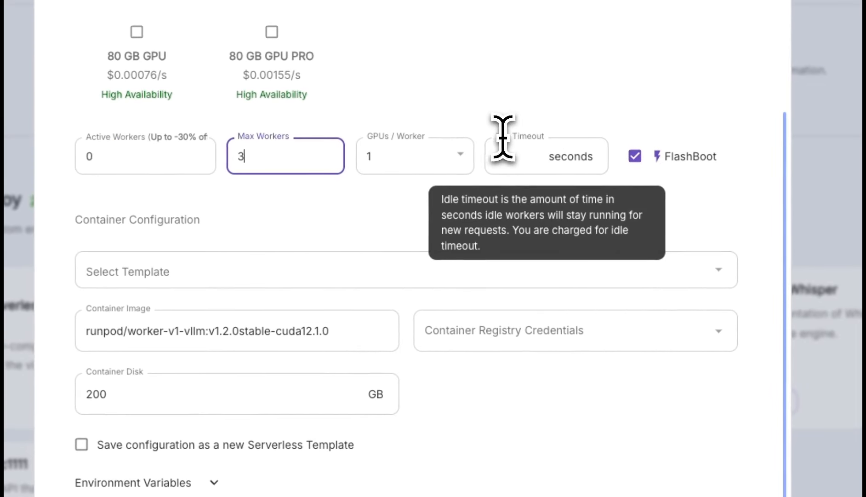
text(5)
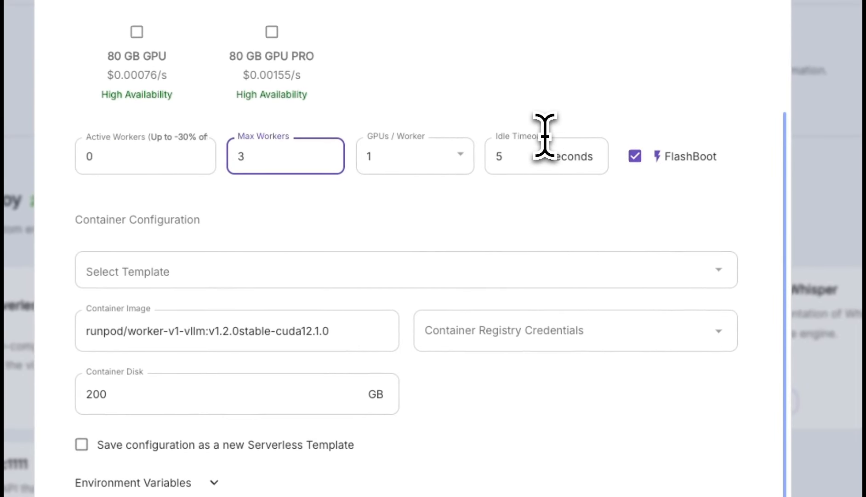
click(546, 156)
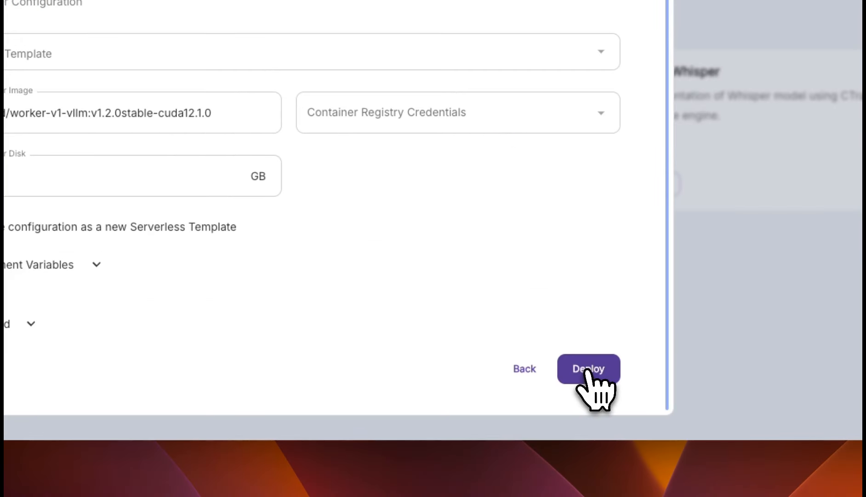
click(587, 368)
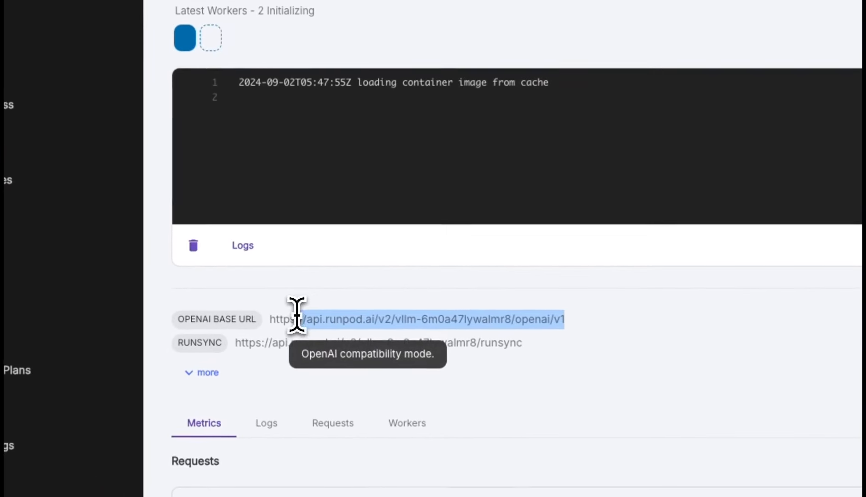
scroll(down, 3)
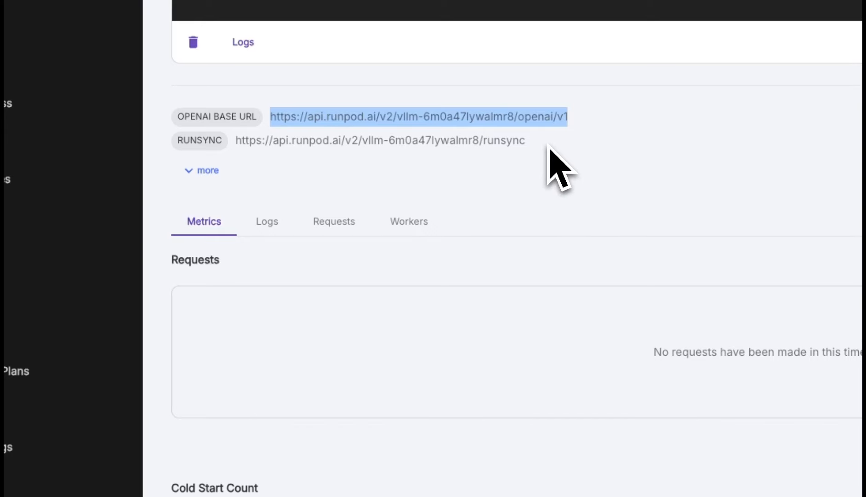